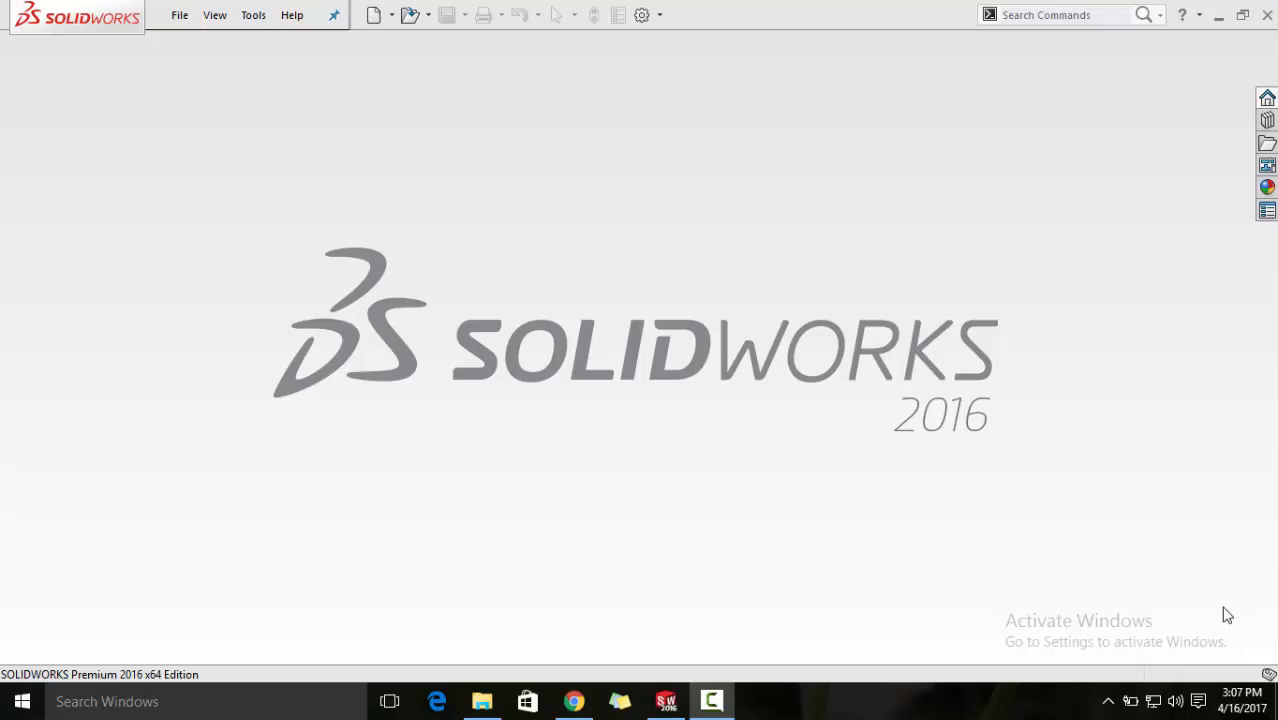
mouse_move(603, 103)
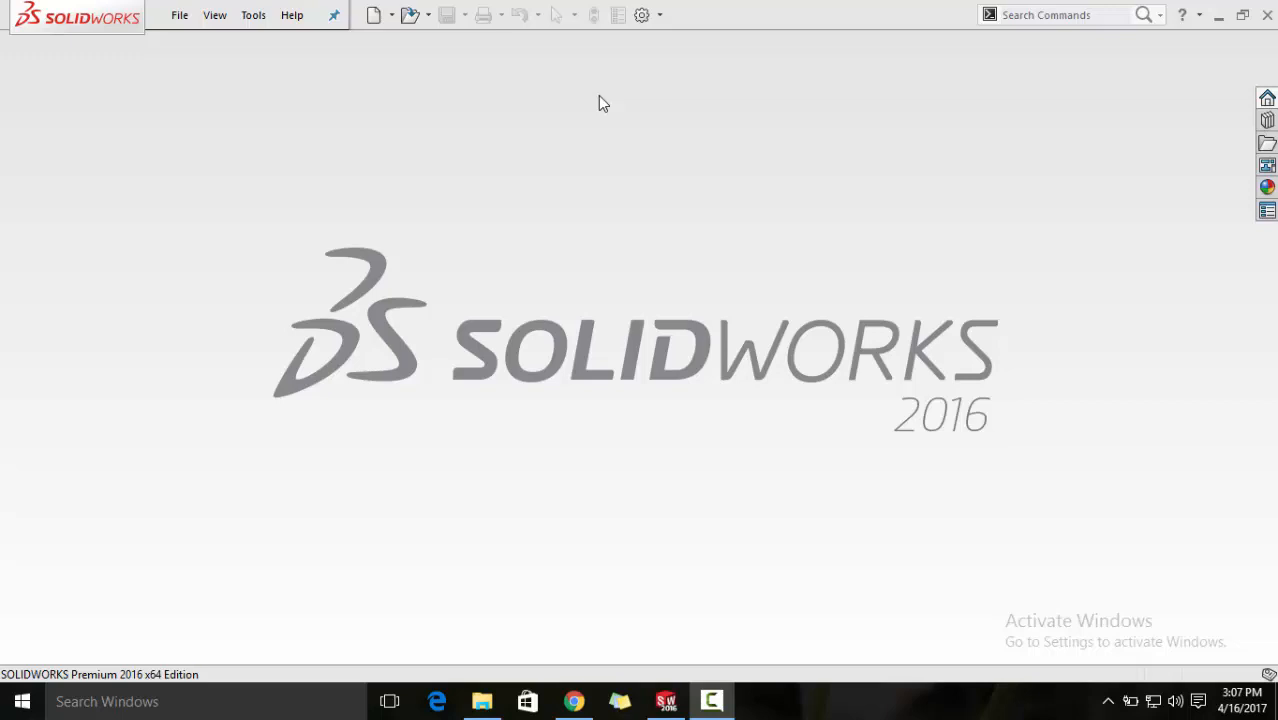
mouse_move(190, 56)
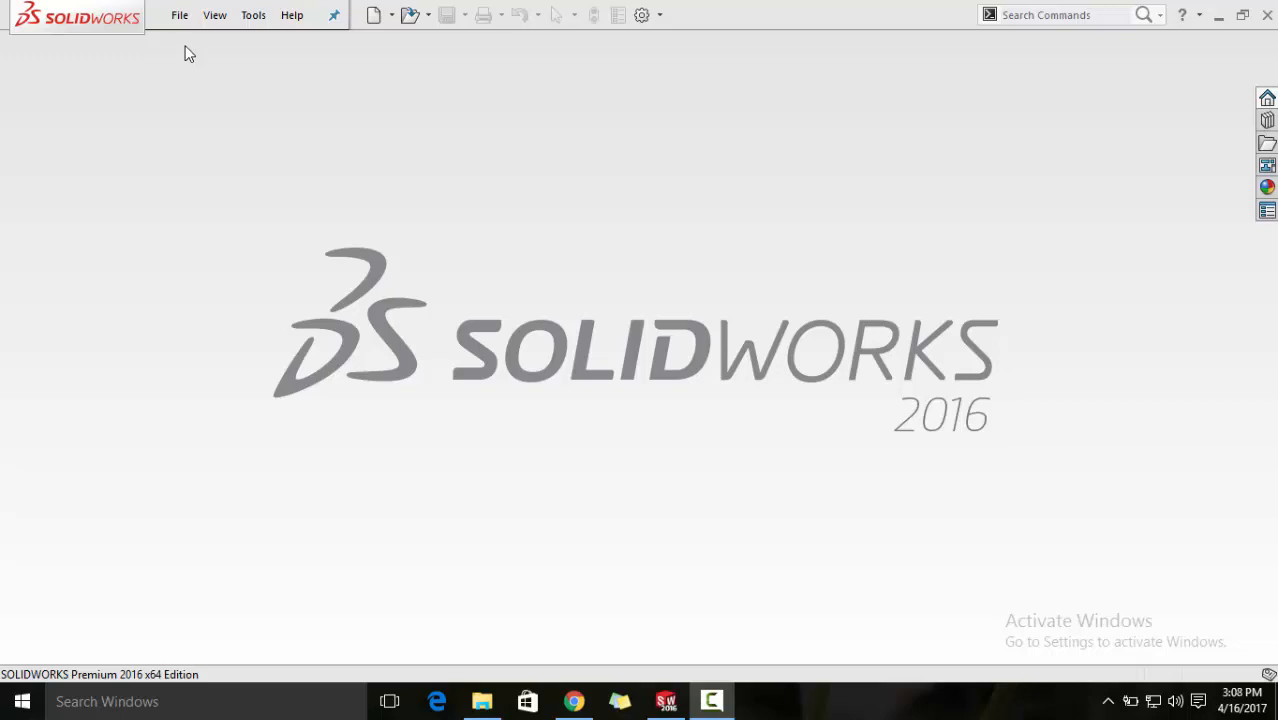
- Create a new blank Part document, Part1
left_click(374, 14)
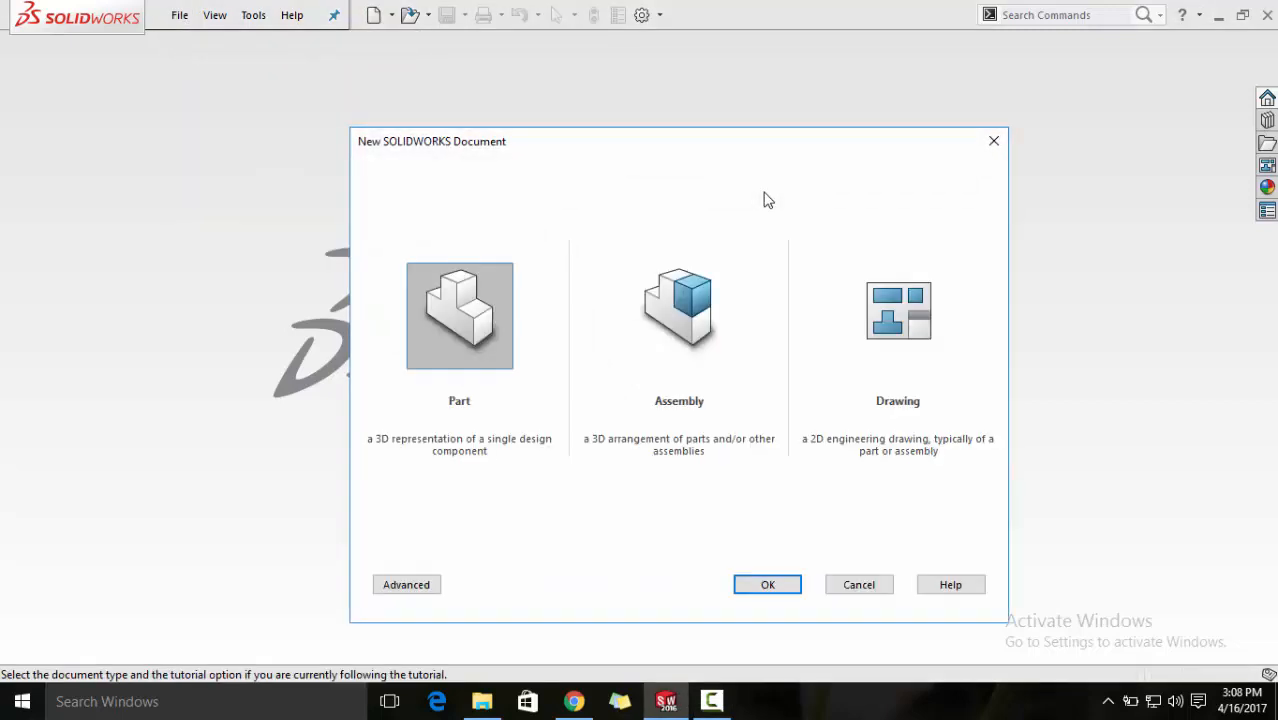
left_click(459, 315)
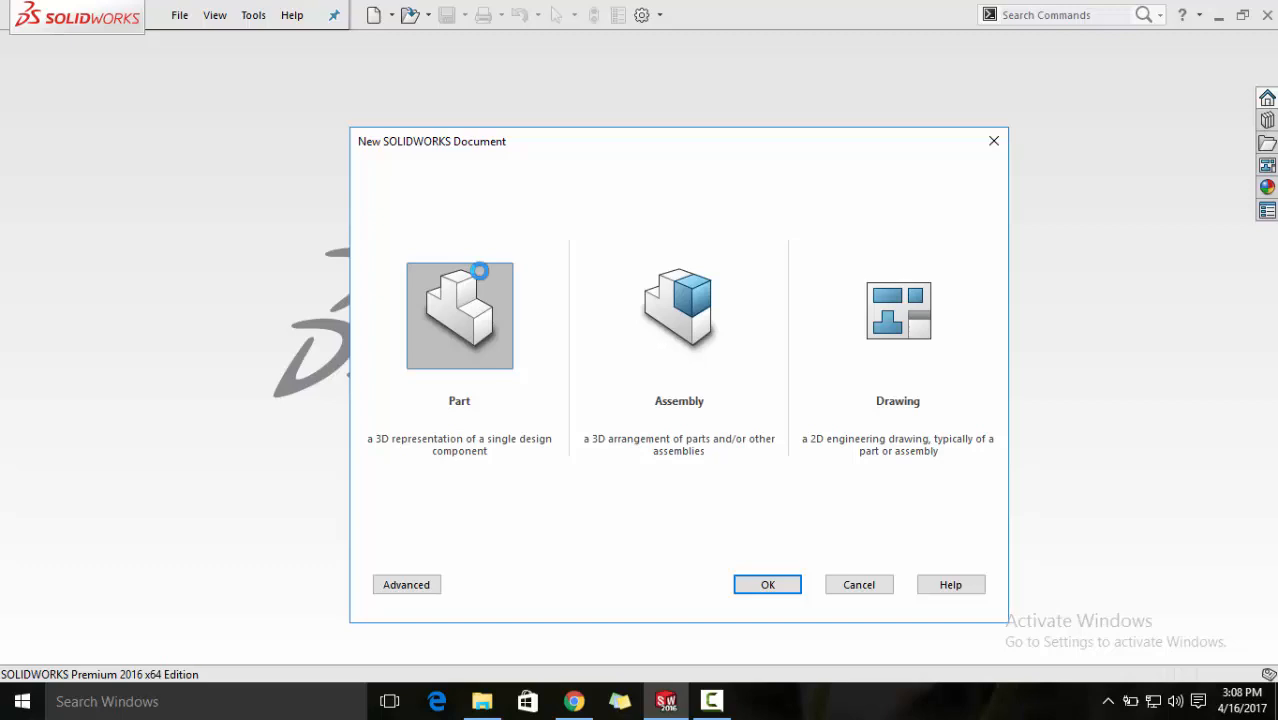
left_click(767, 584)
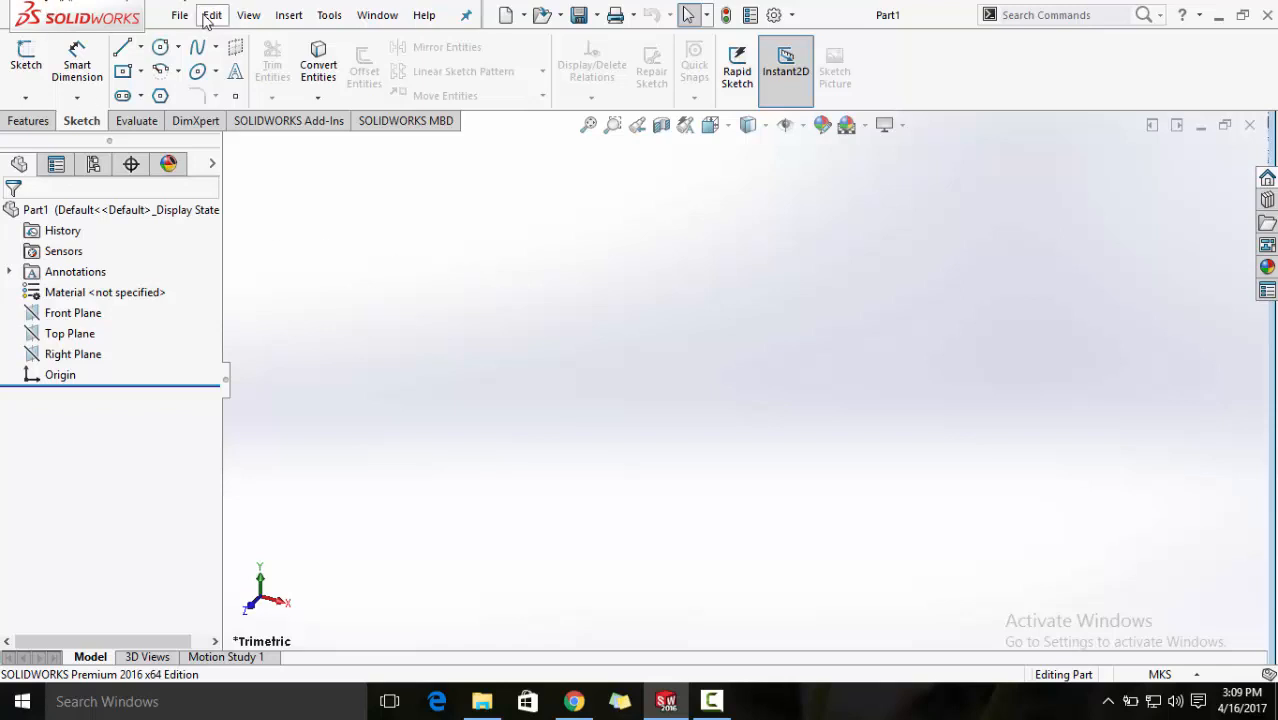
- Insert the Print_Front_View blueprint as a sketch picture in Sketch1 on the Front Plane
left_click(180, 15)
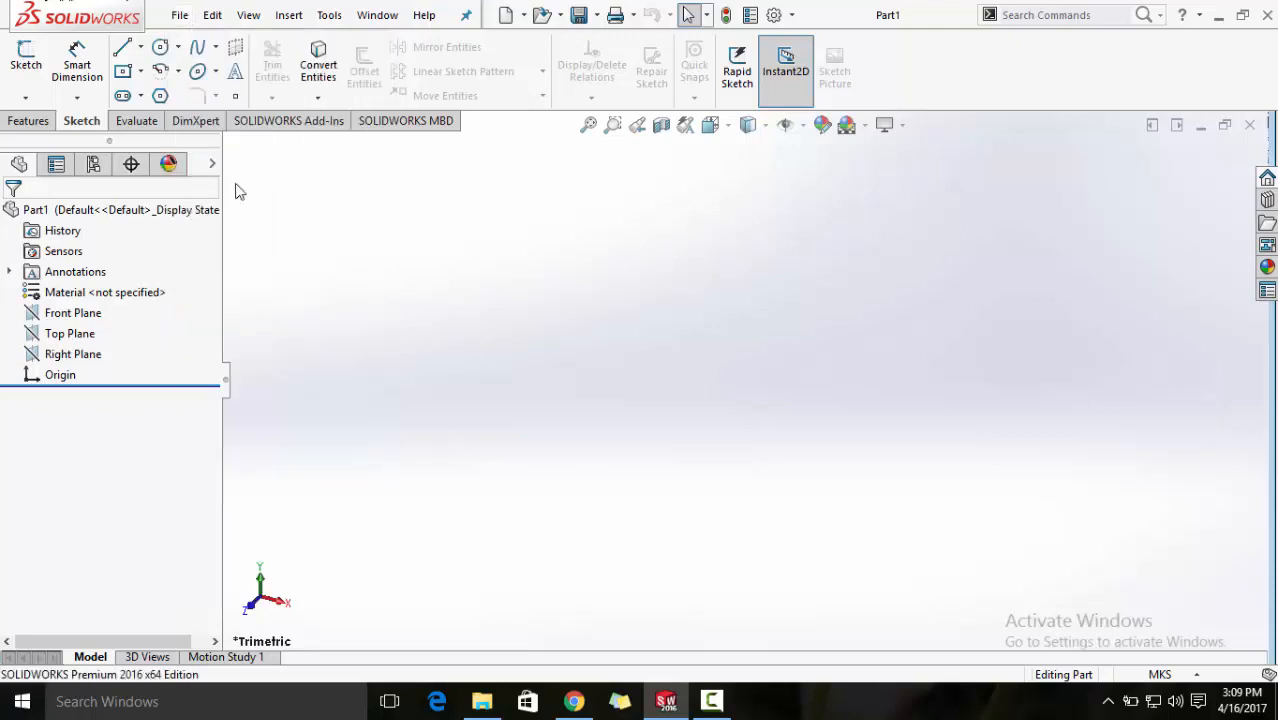
left_click(69, 333)
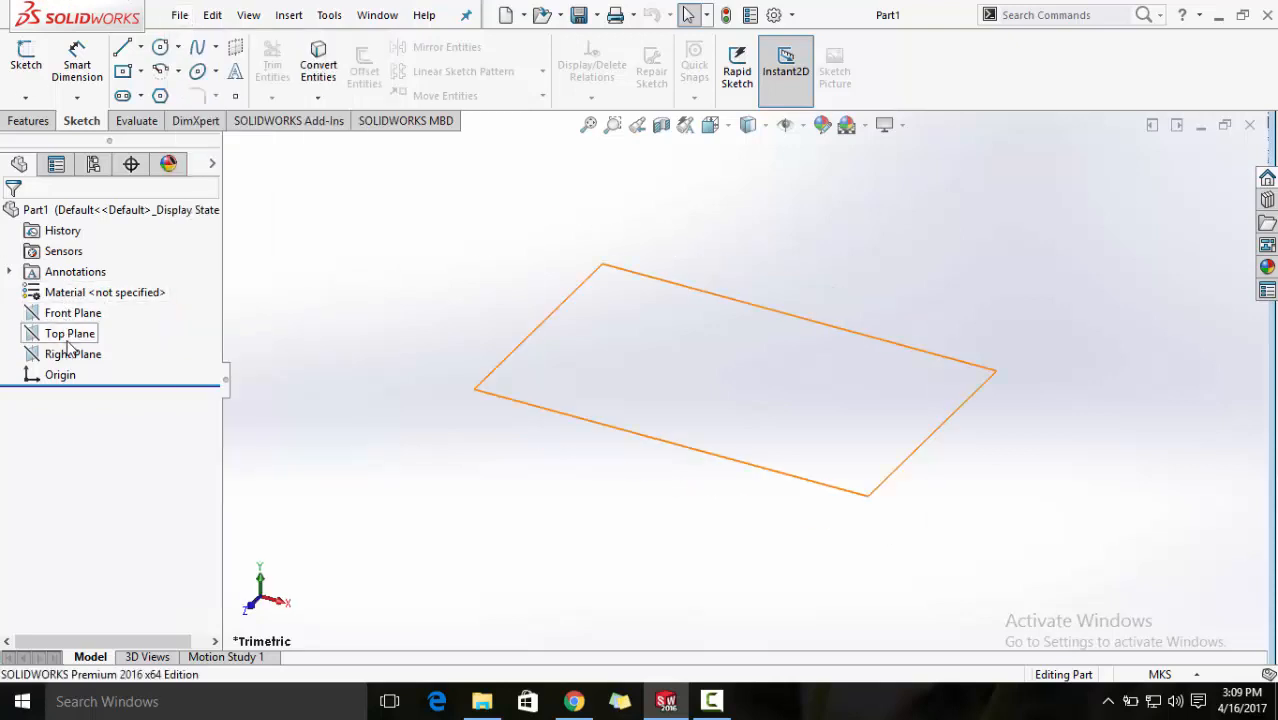
left_click(72, 313)
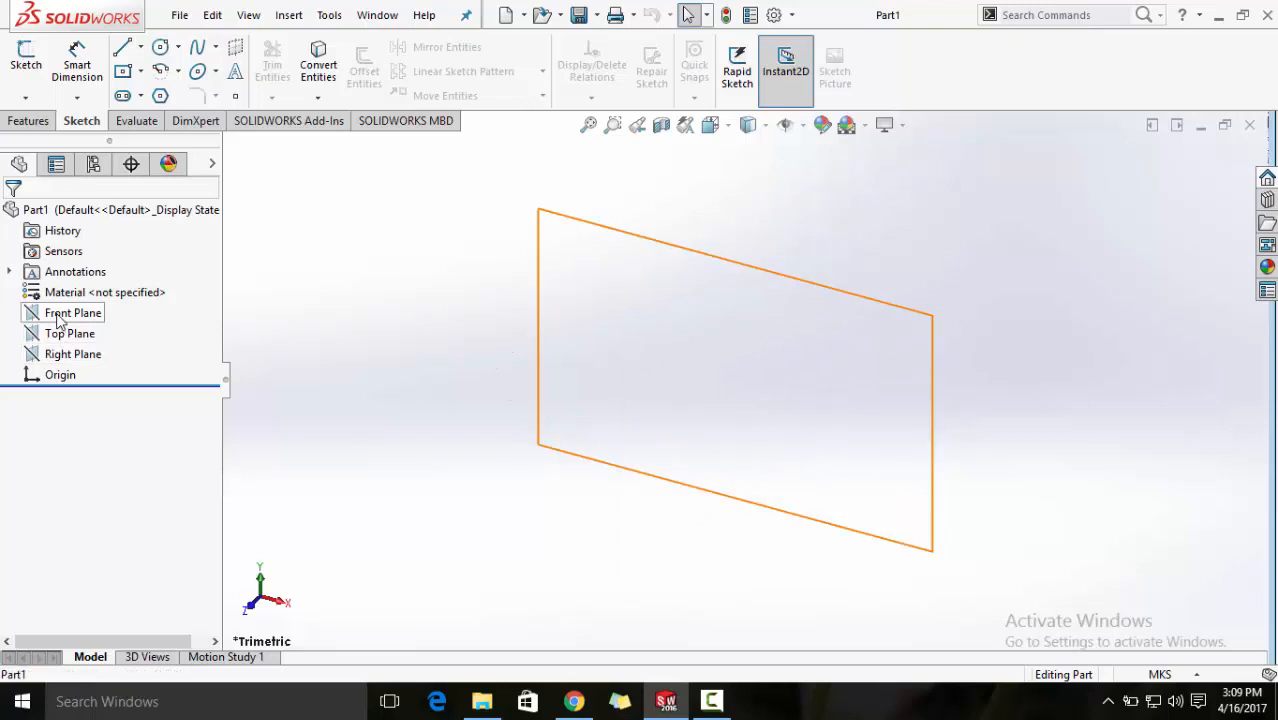
left_click(72, 312)
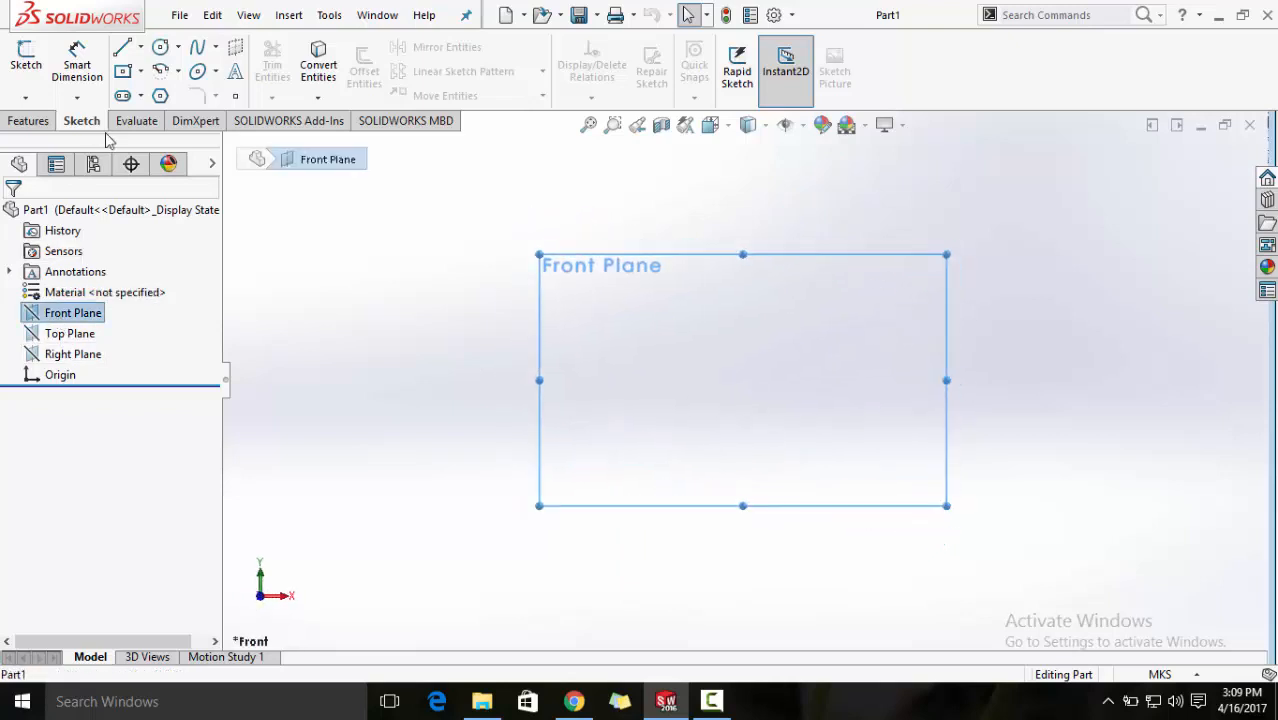
left_click(26, 62)
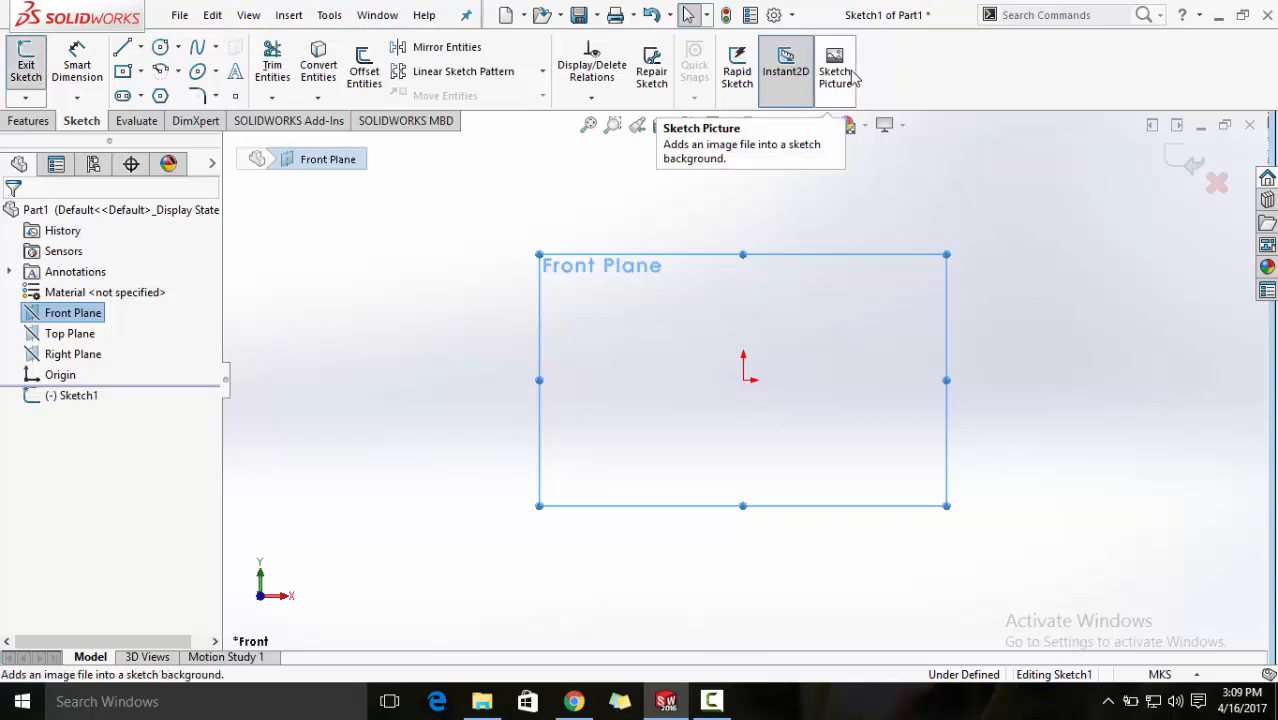
left_click(835, 70)
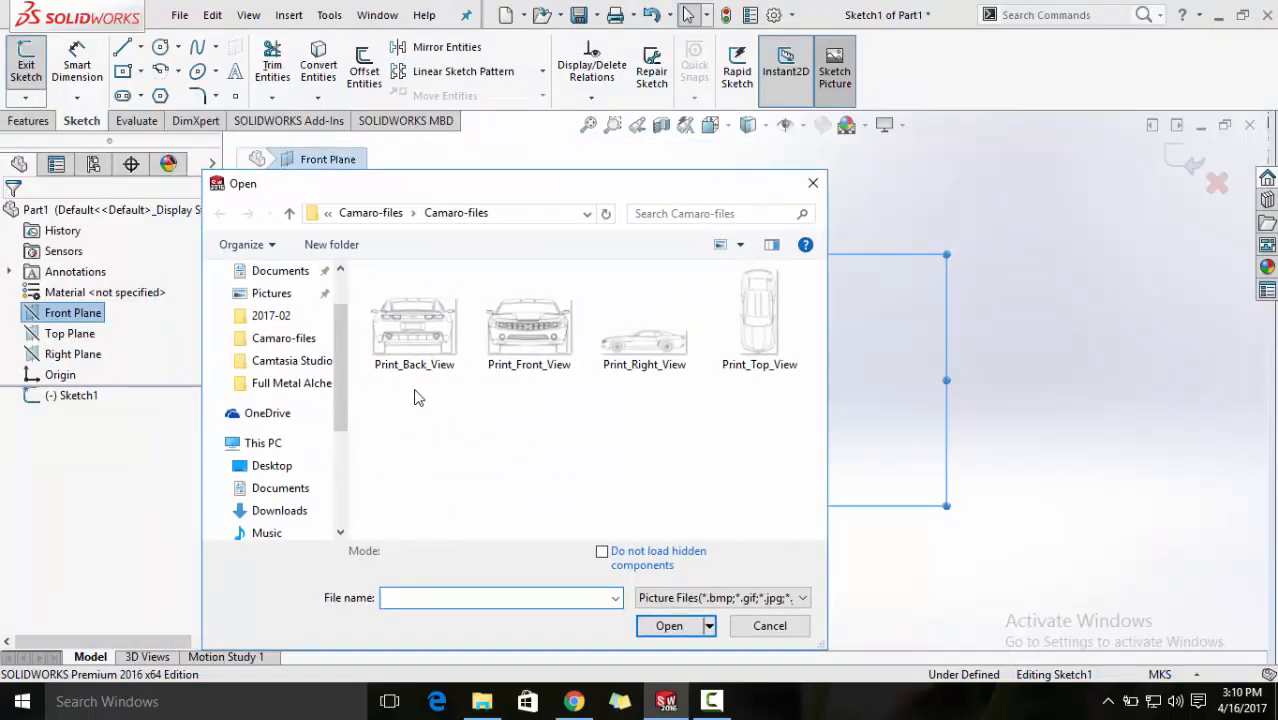
left_click(529, 315)
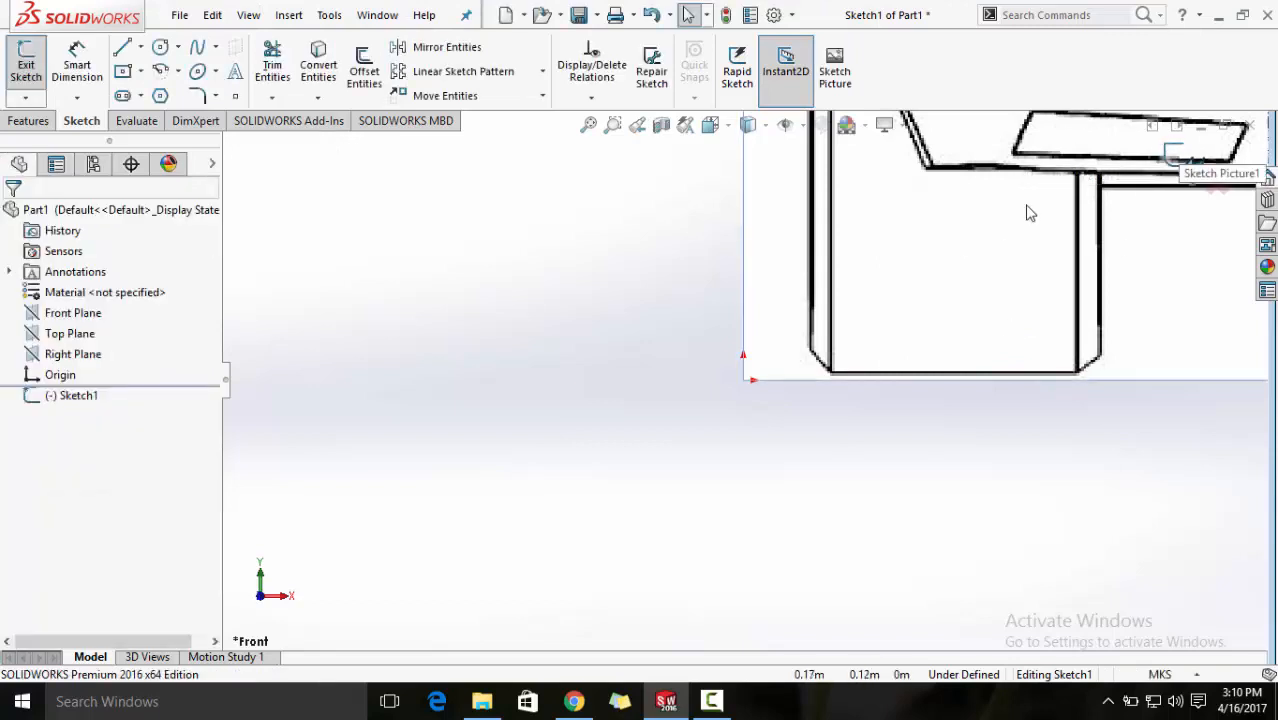
left_click(834, 65)
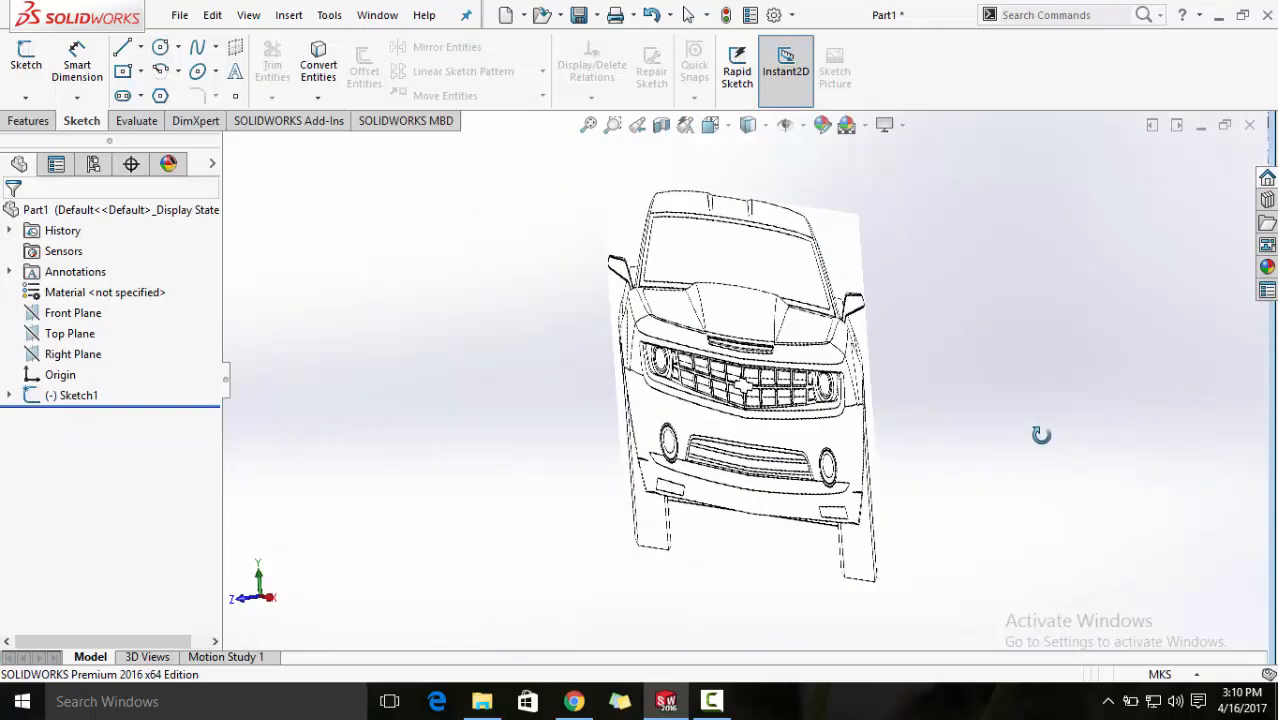
- Start Sketch2 on the Top Plane and insert the Print_Top_View blueprint picture
left_click(72, 313)
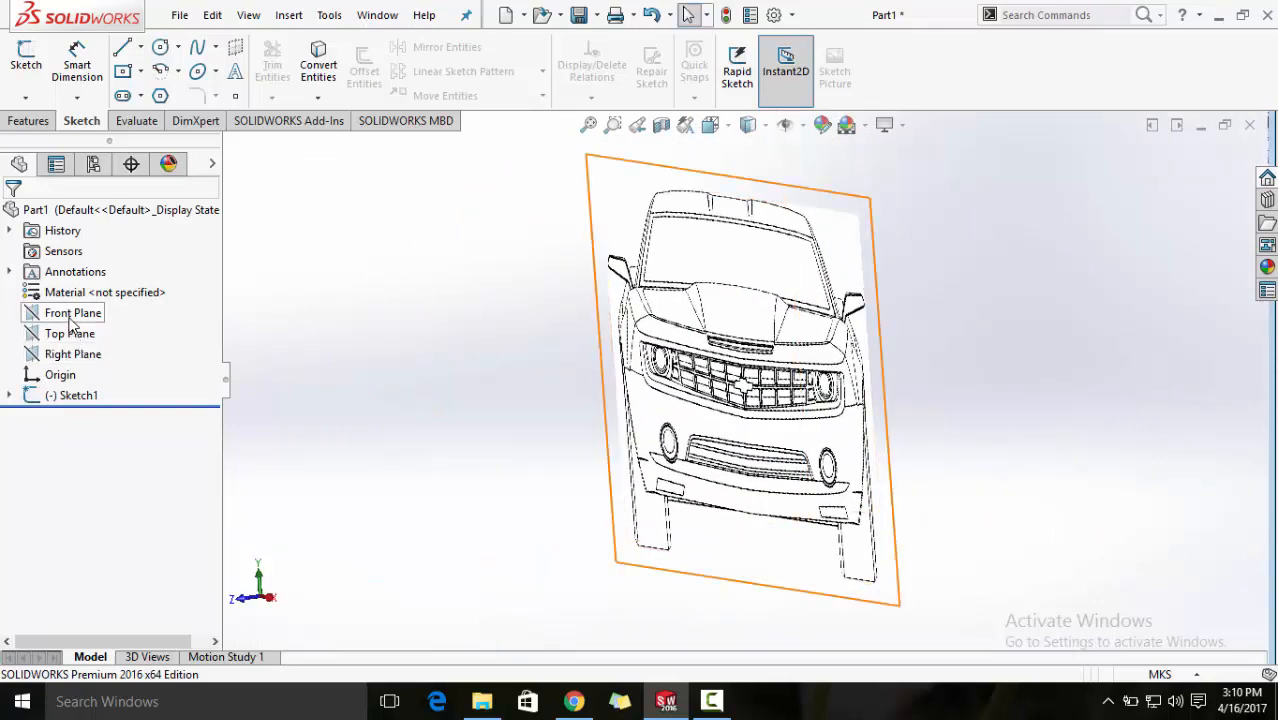
left_click(70, 333)
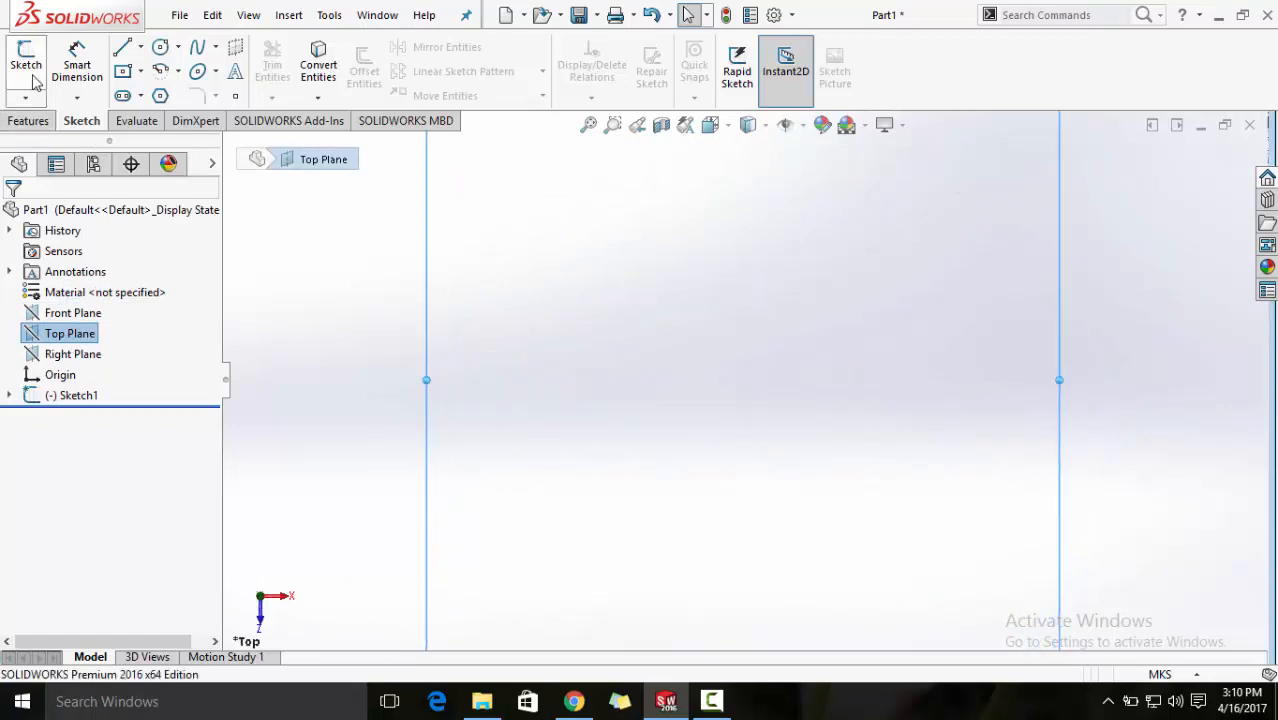
left_click(26, 60)
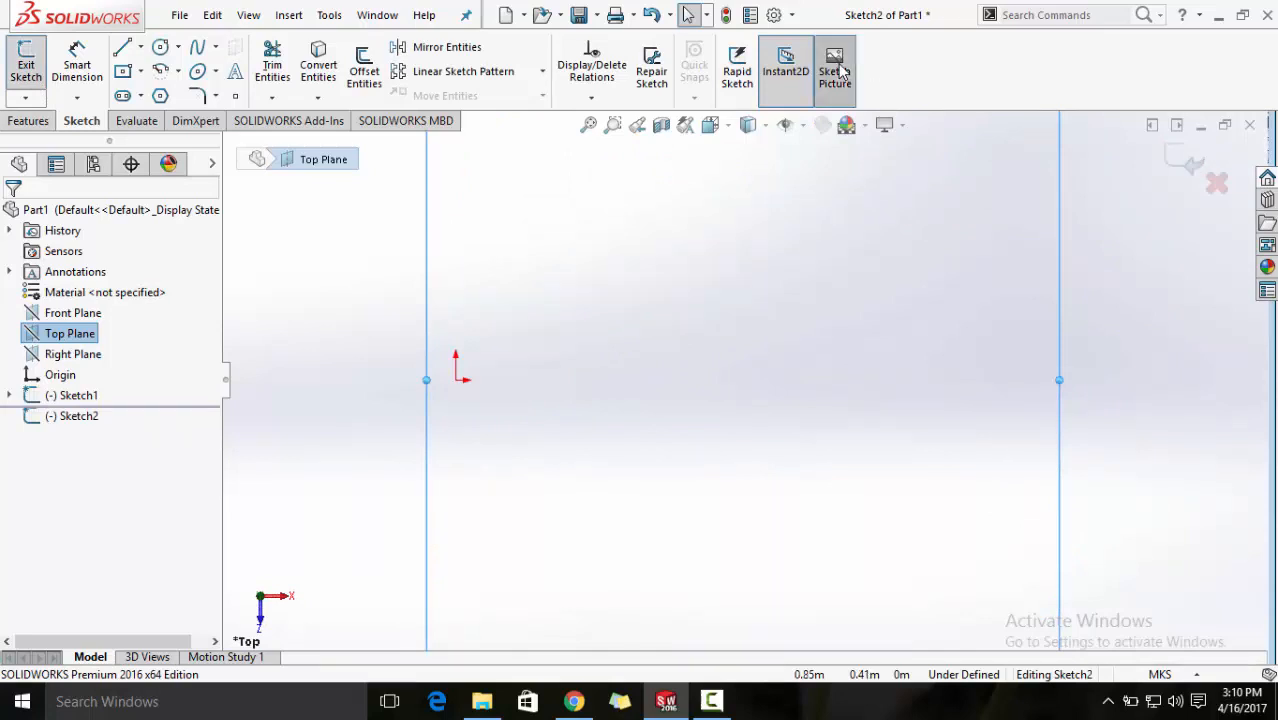
mouse_move(572, 710)
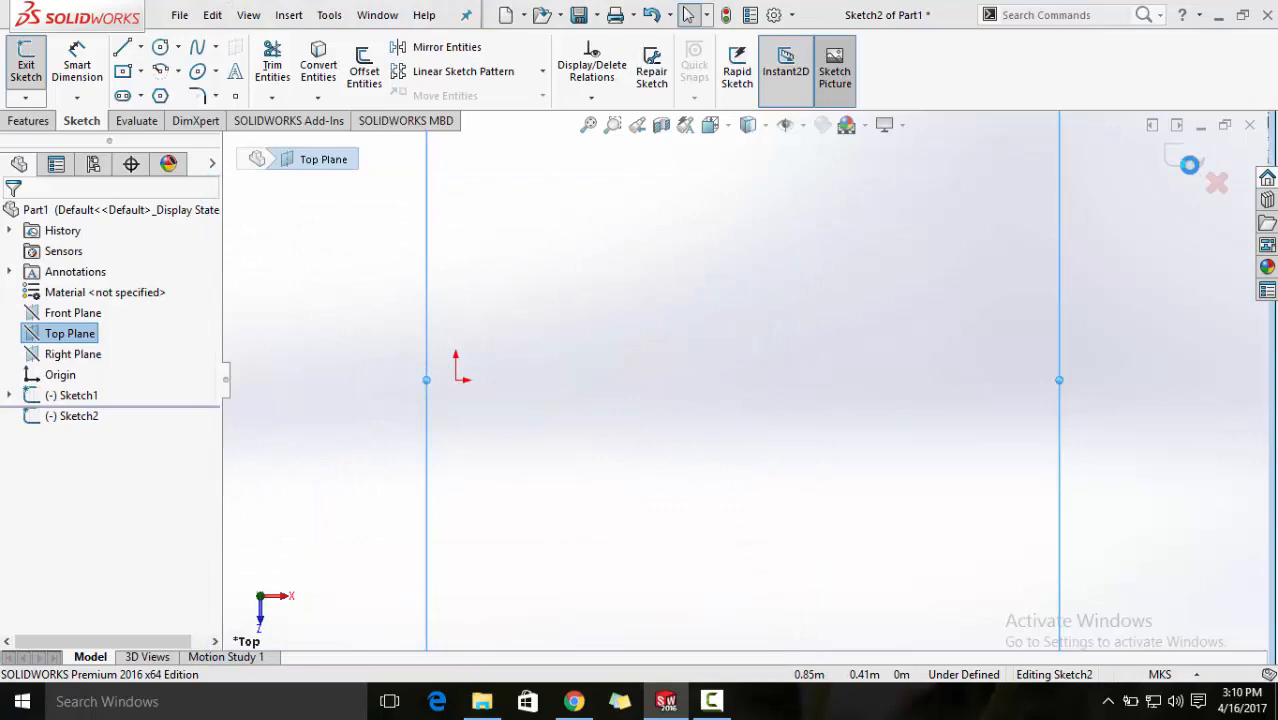
left_click(834, 71)
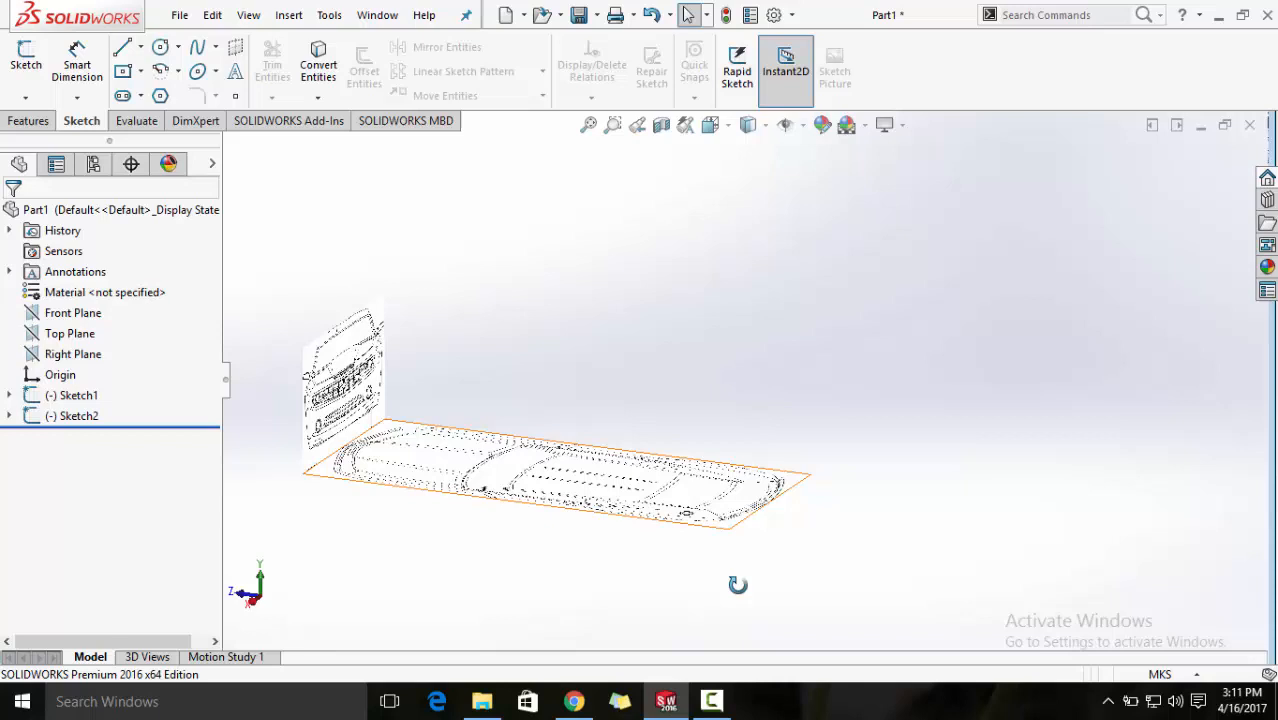
- Select the top-view picture to show its 0.917 m by 2.114 m size settings
left_click(72, 312)
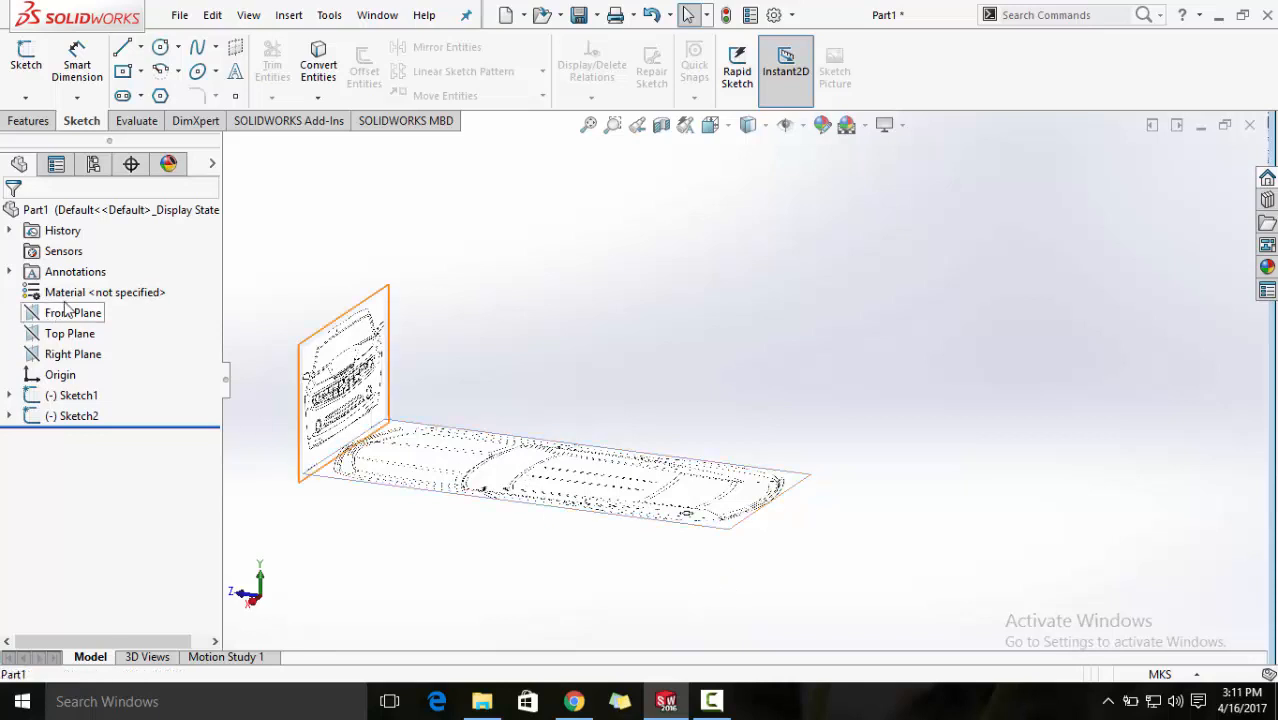
left_click(72, 354)
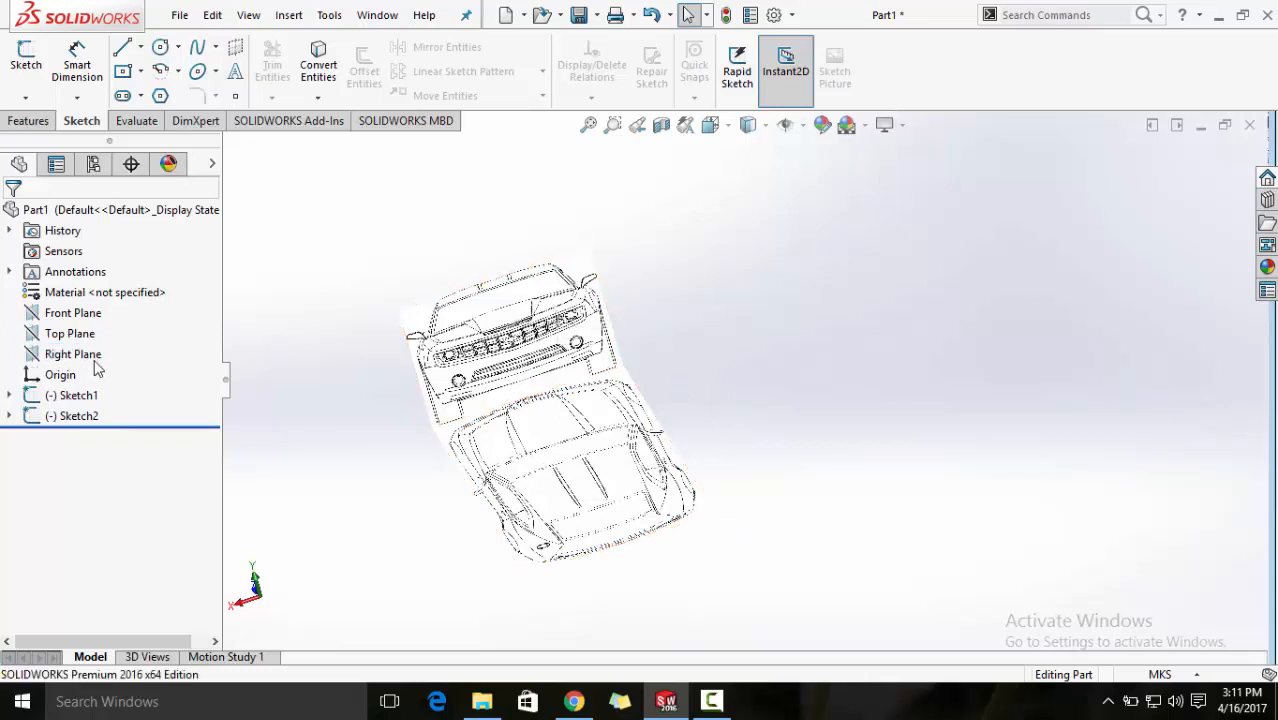
left_click(608, 408)
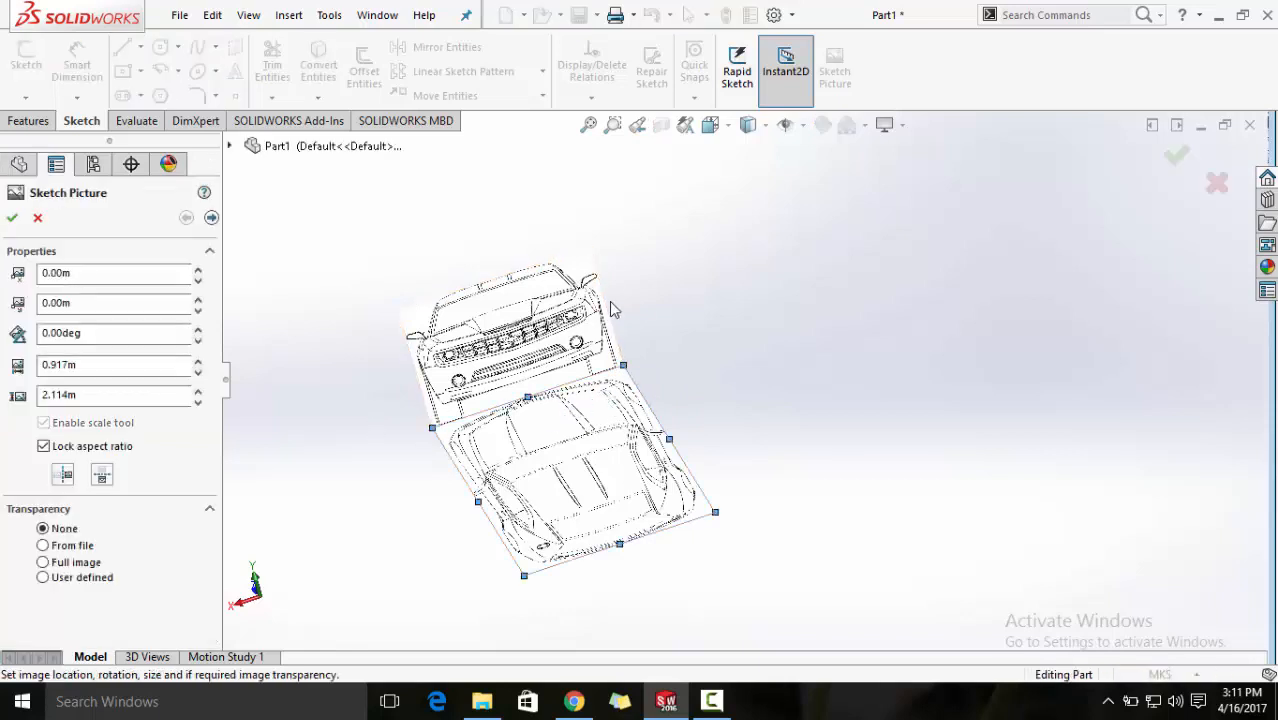
- Unlock the top-view picture's aspect ratio, keep it at 0.917 m by 2.114 m, and accept
left_click(113, 394)
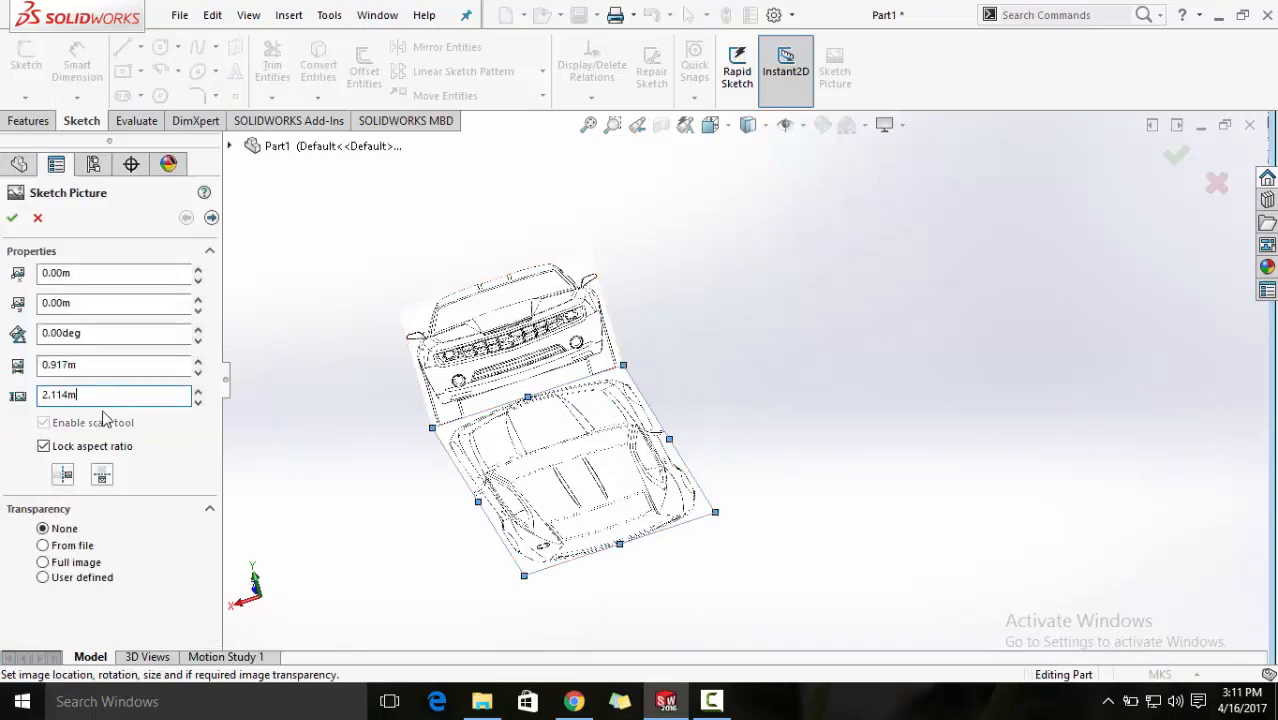
left_click(43, 446)
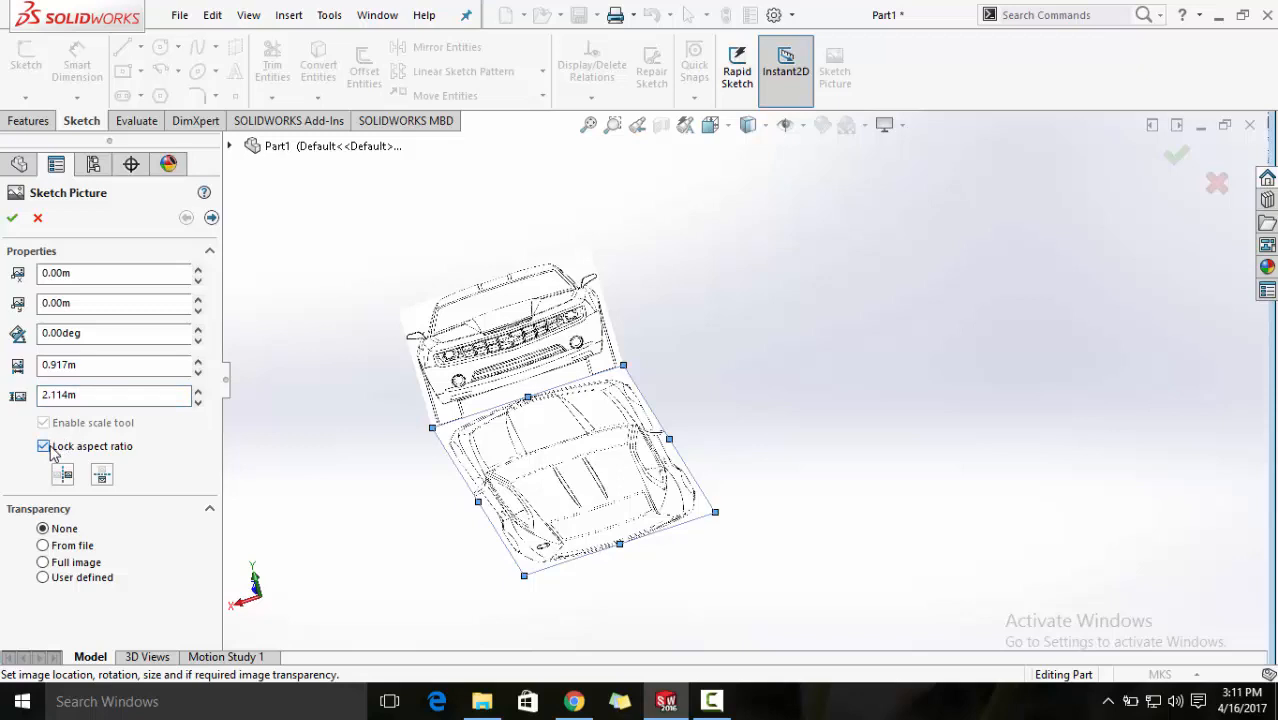
left_click(43, 446)
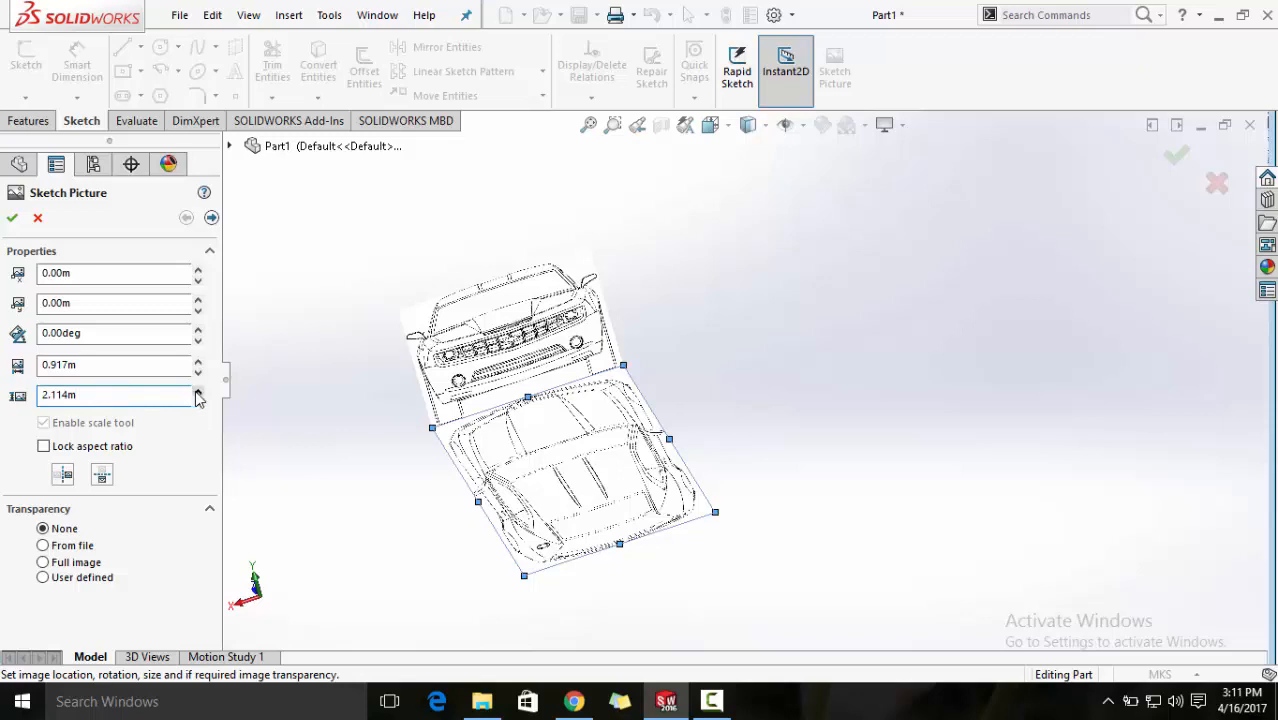
left_click(198, 391)
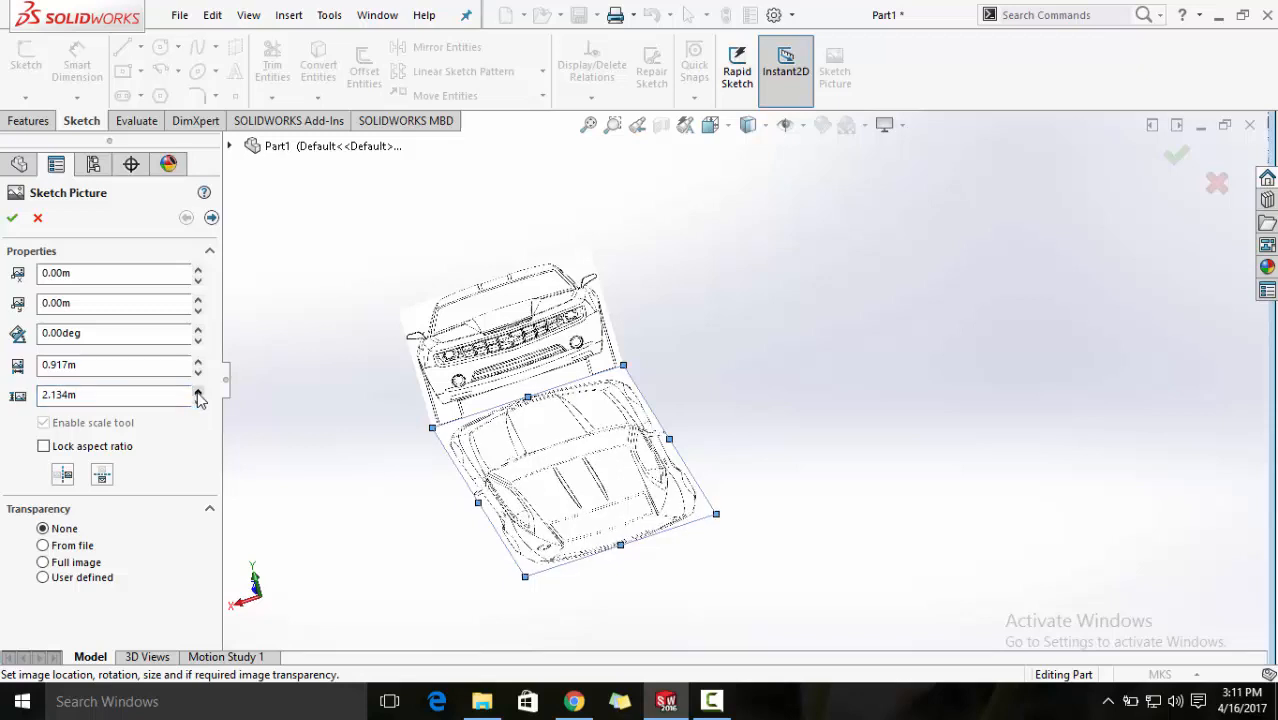
left_click(198, 400)
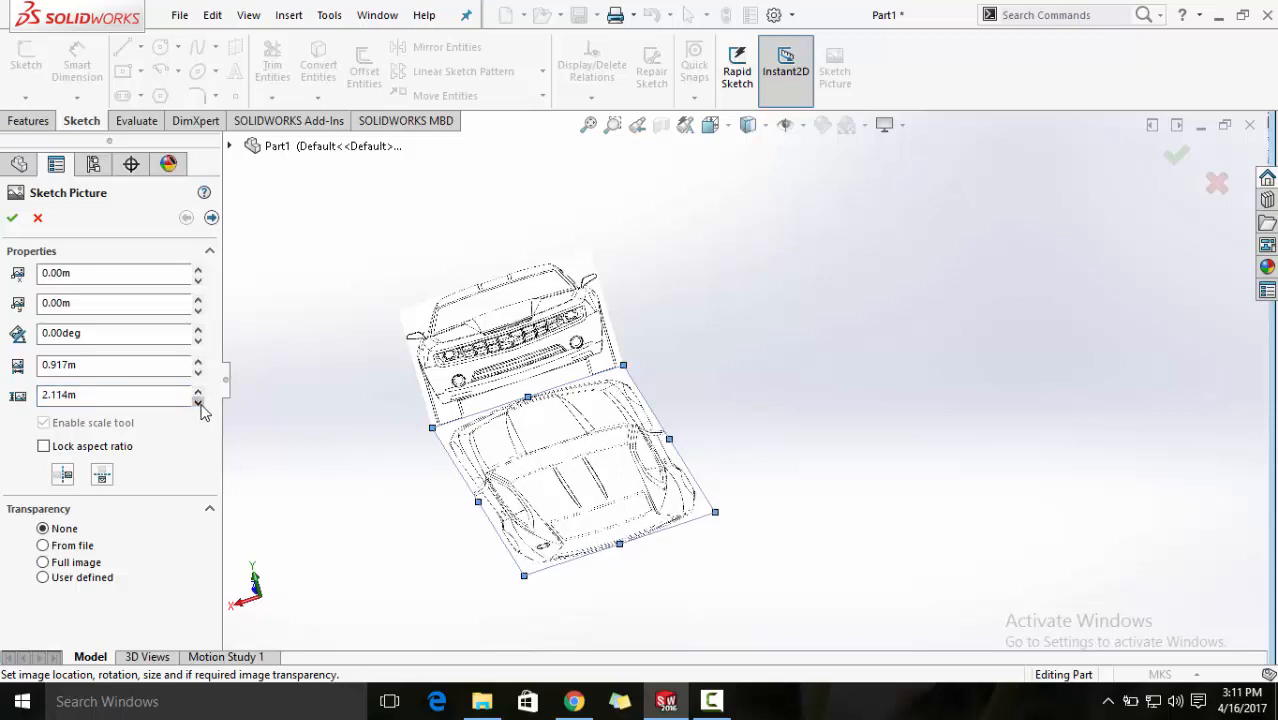
left_click(198, 360)
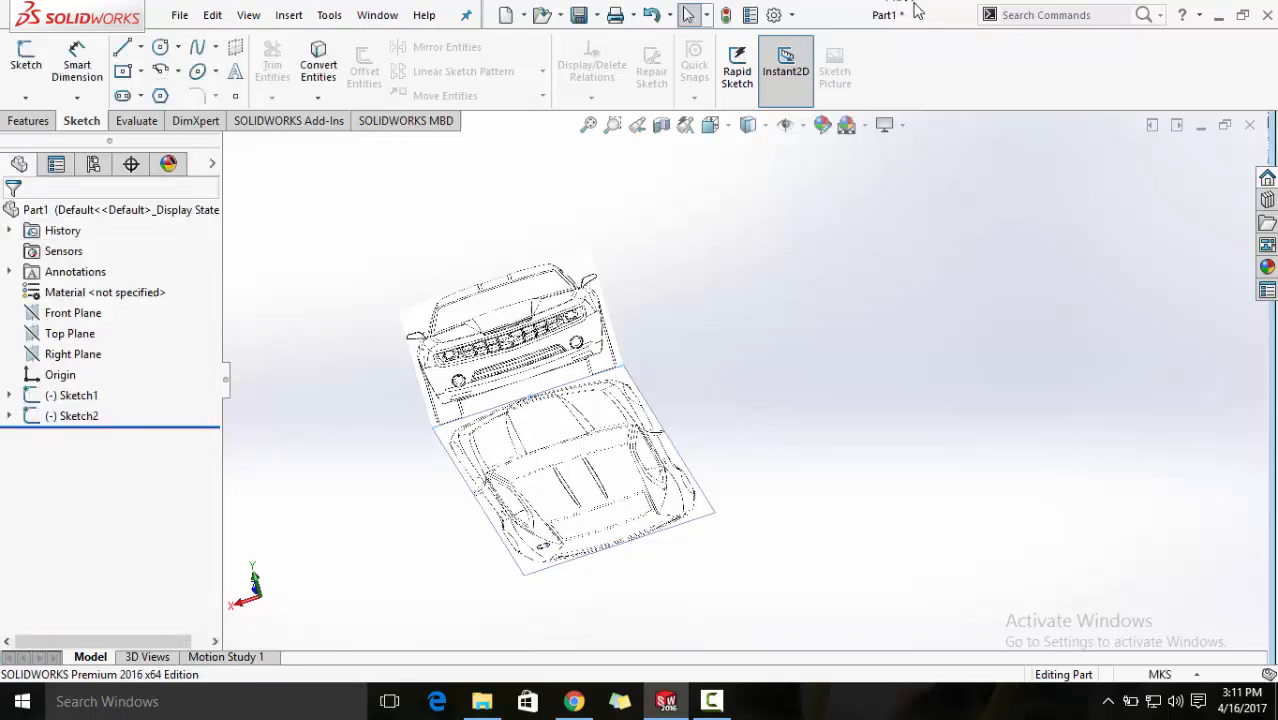
left_click(29, 120)
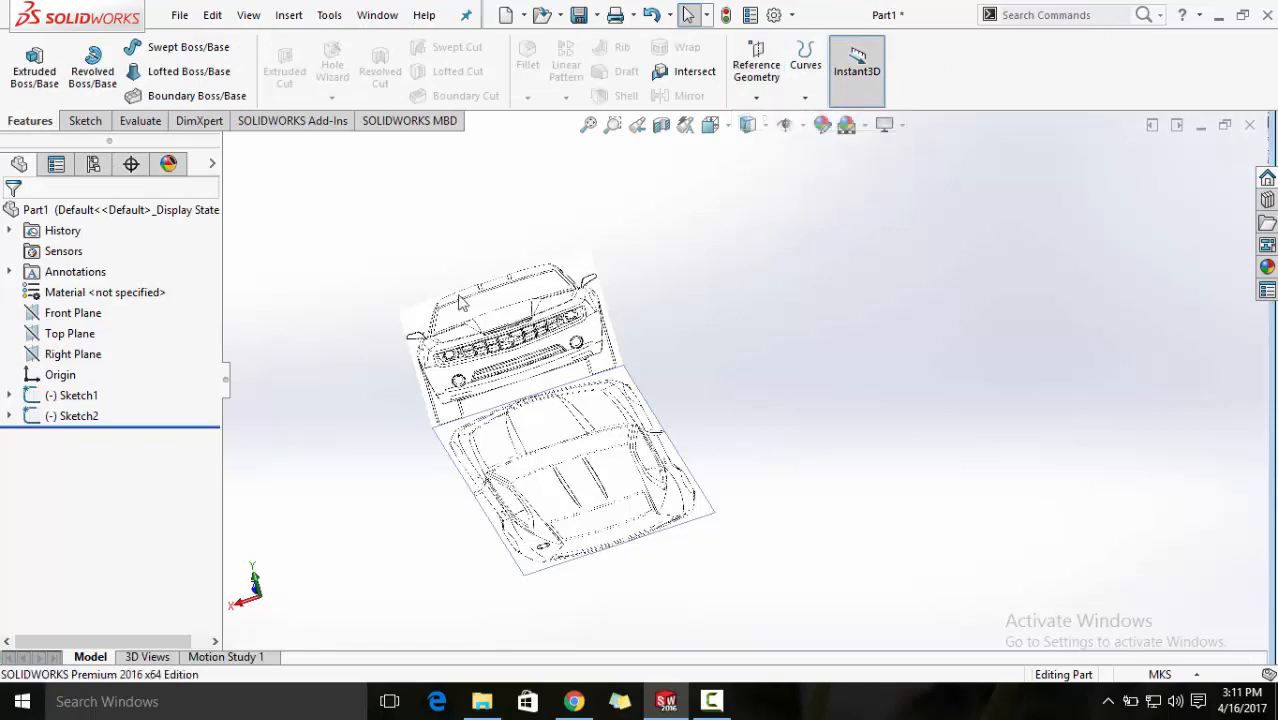
mouse_move(125, 328)
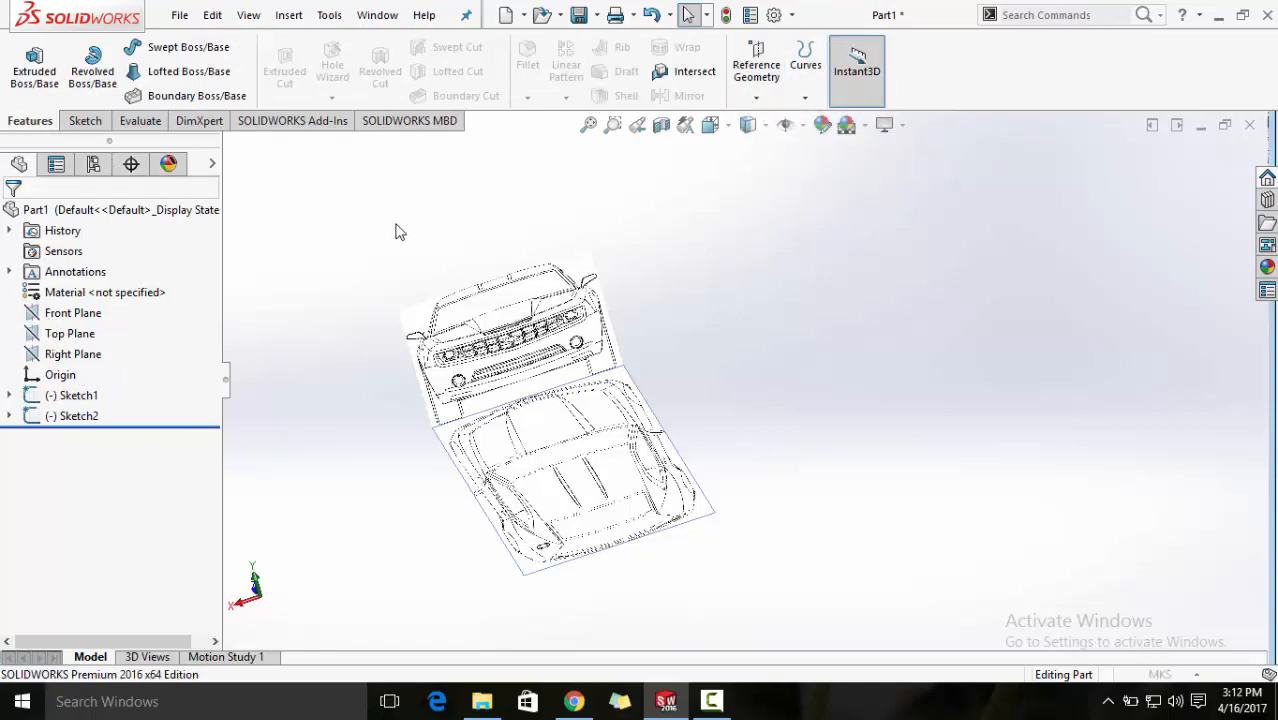
mouse_move(70, 362)
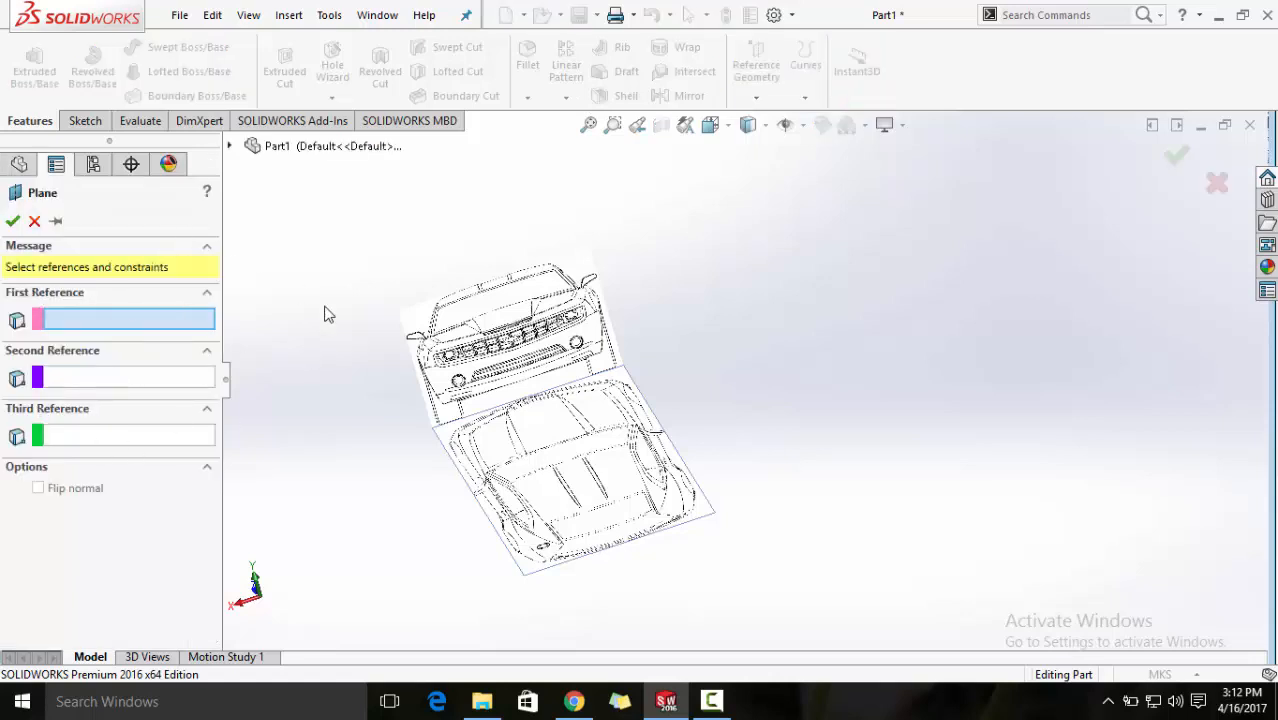
- Add Plane1 offset 0.917/2 (0.4585 m) from the Right Plane and select it
left_click(314, 249)
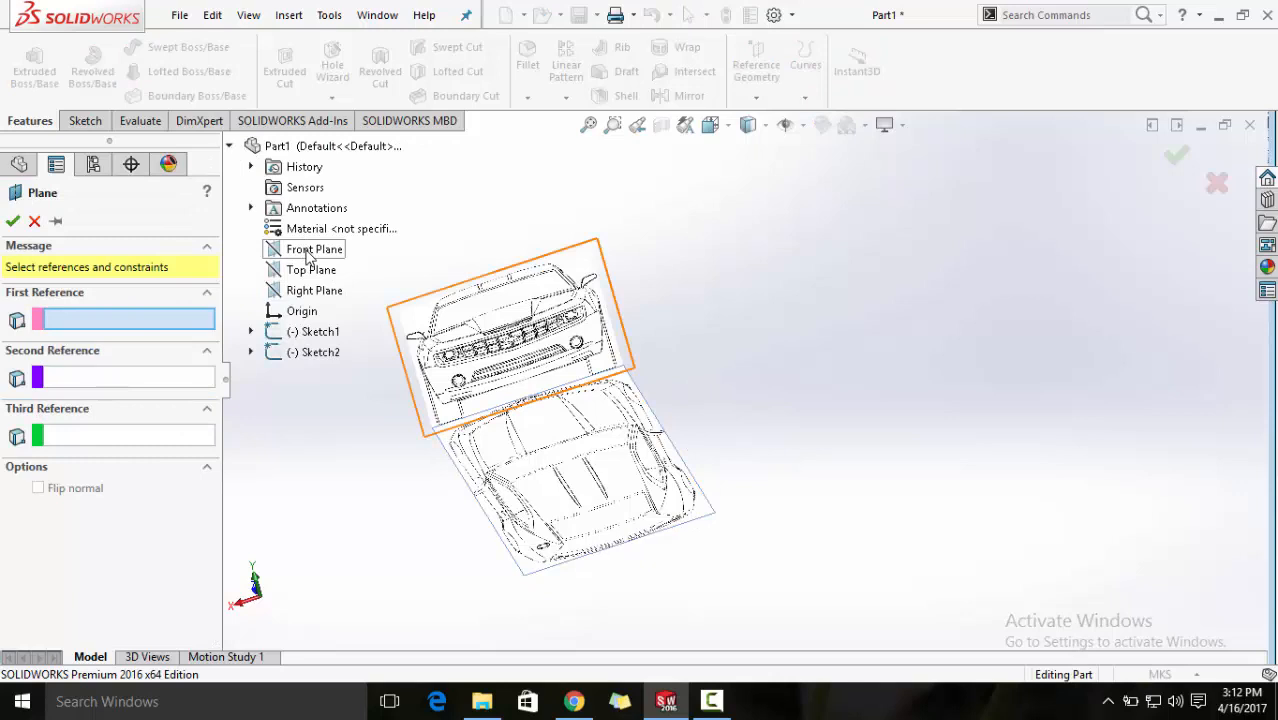
left_click(314, 290)
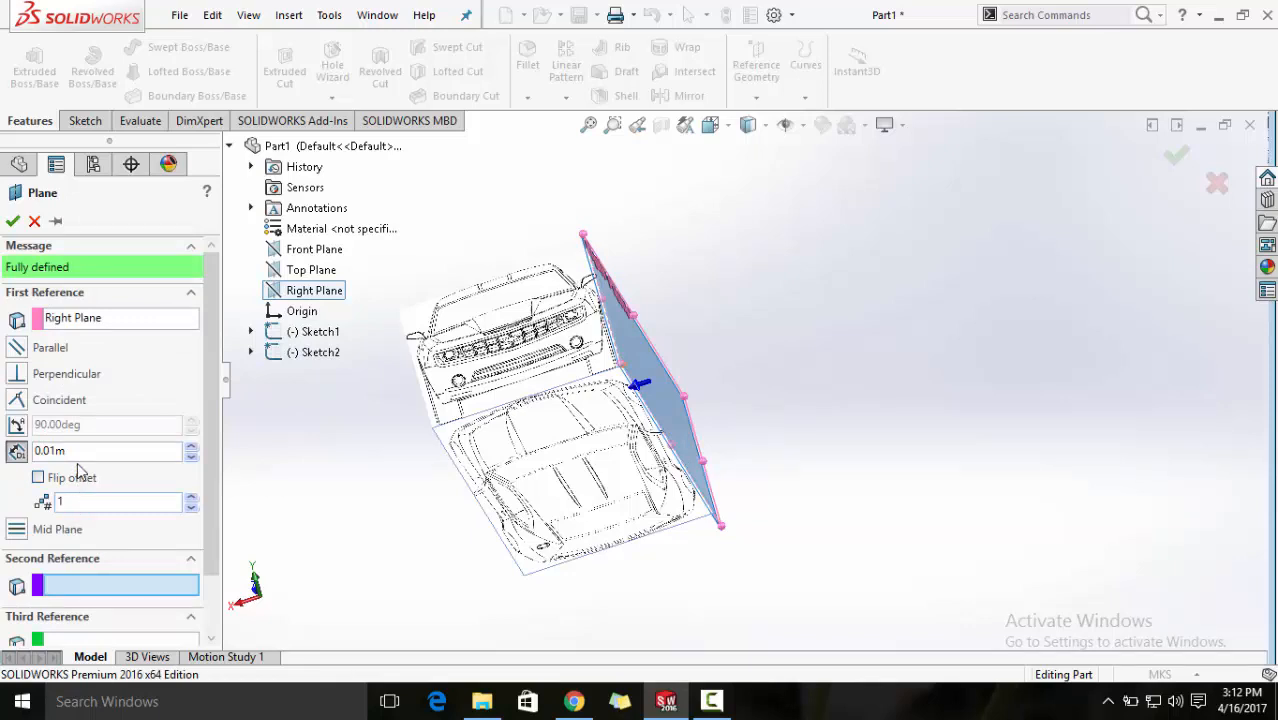
left_click(105, 450)
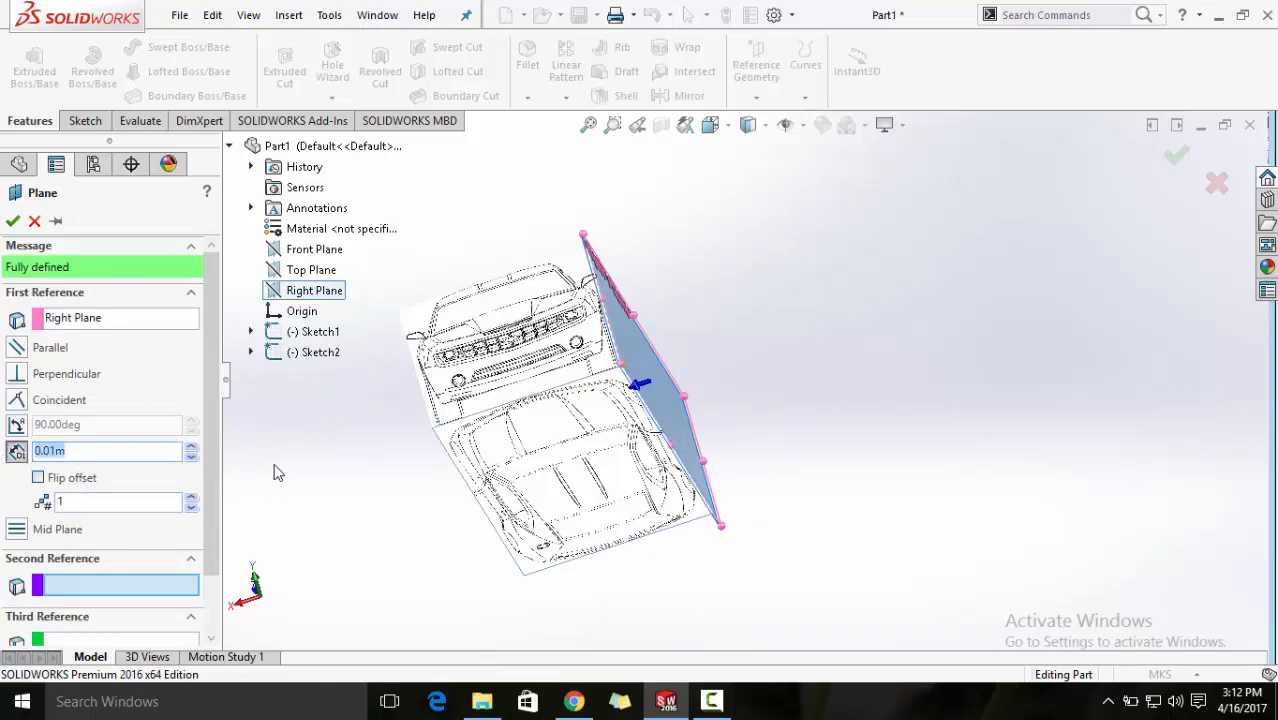
type("0.917")
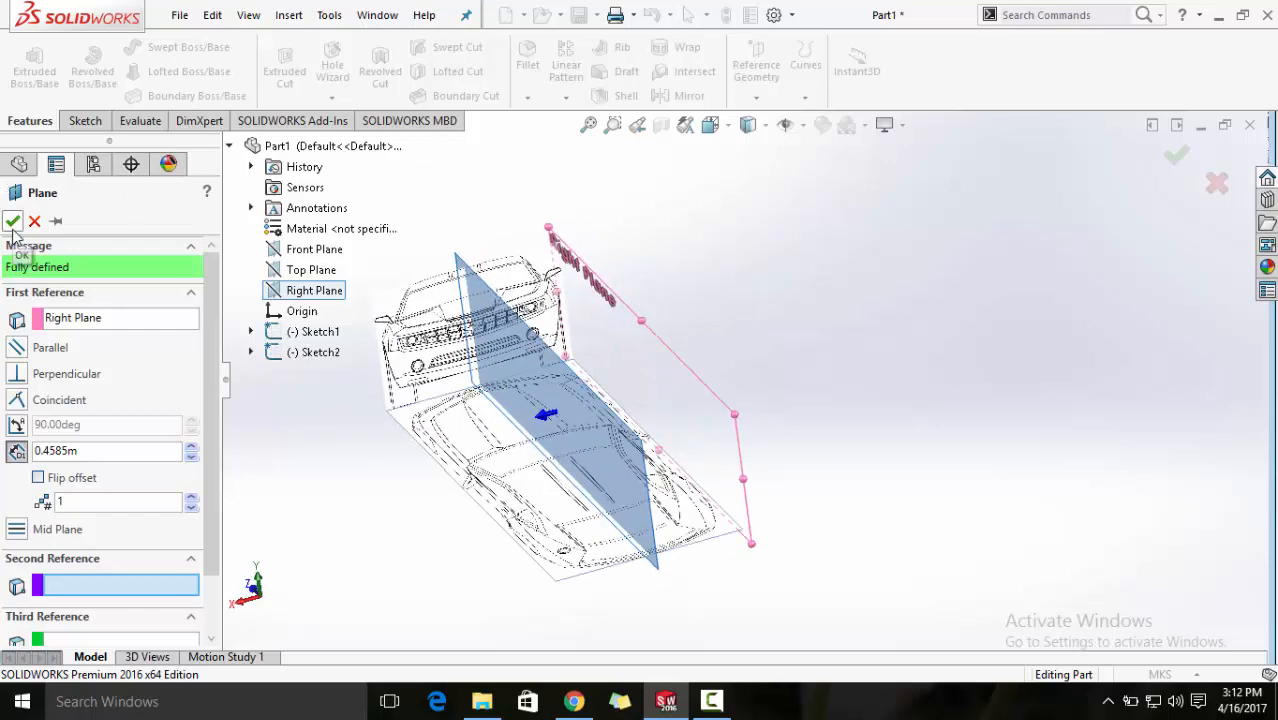
left_click(13, 221)
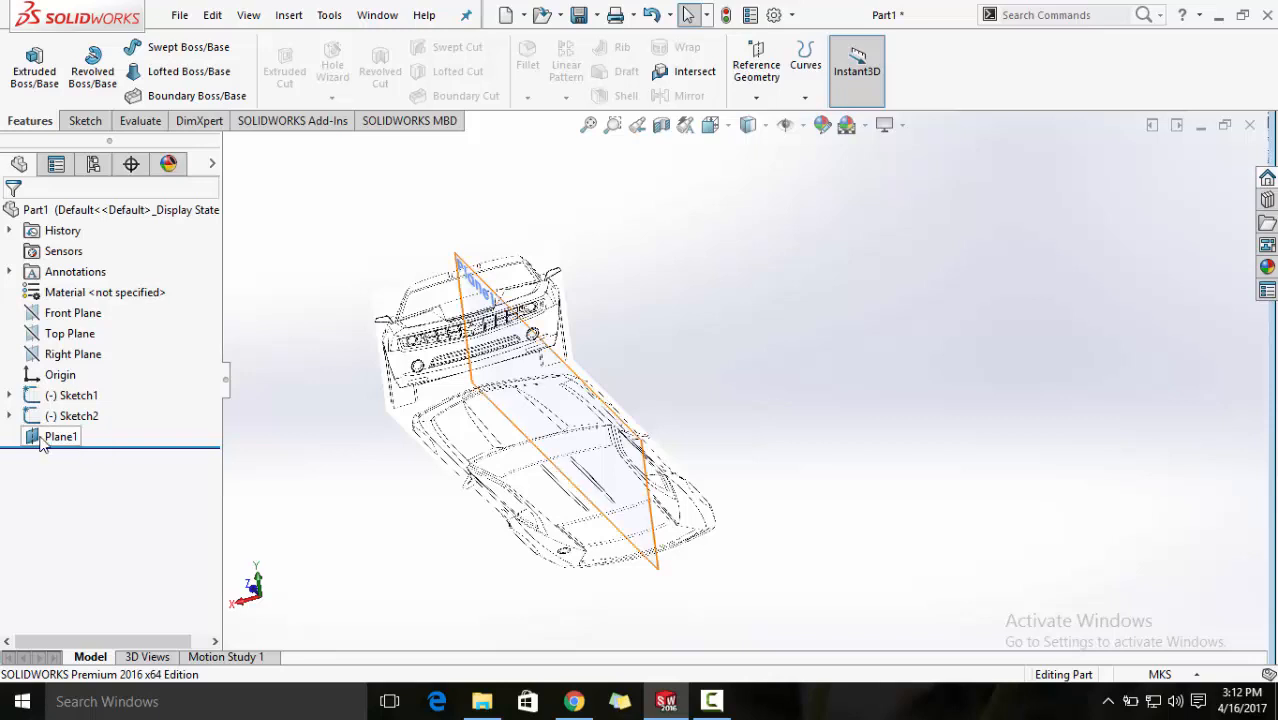
left_click(61, 436)
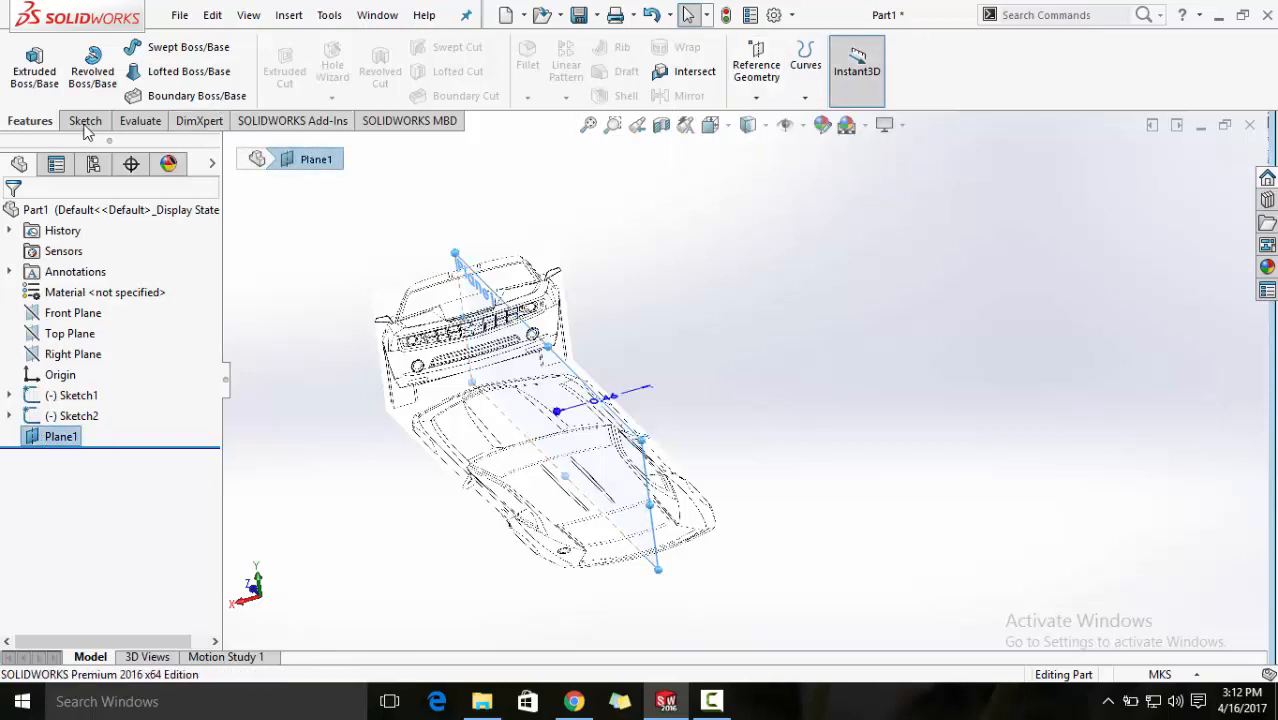
left_click(84, 120)
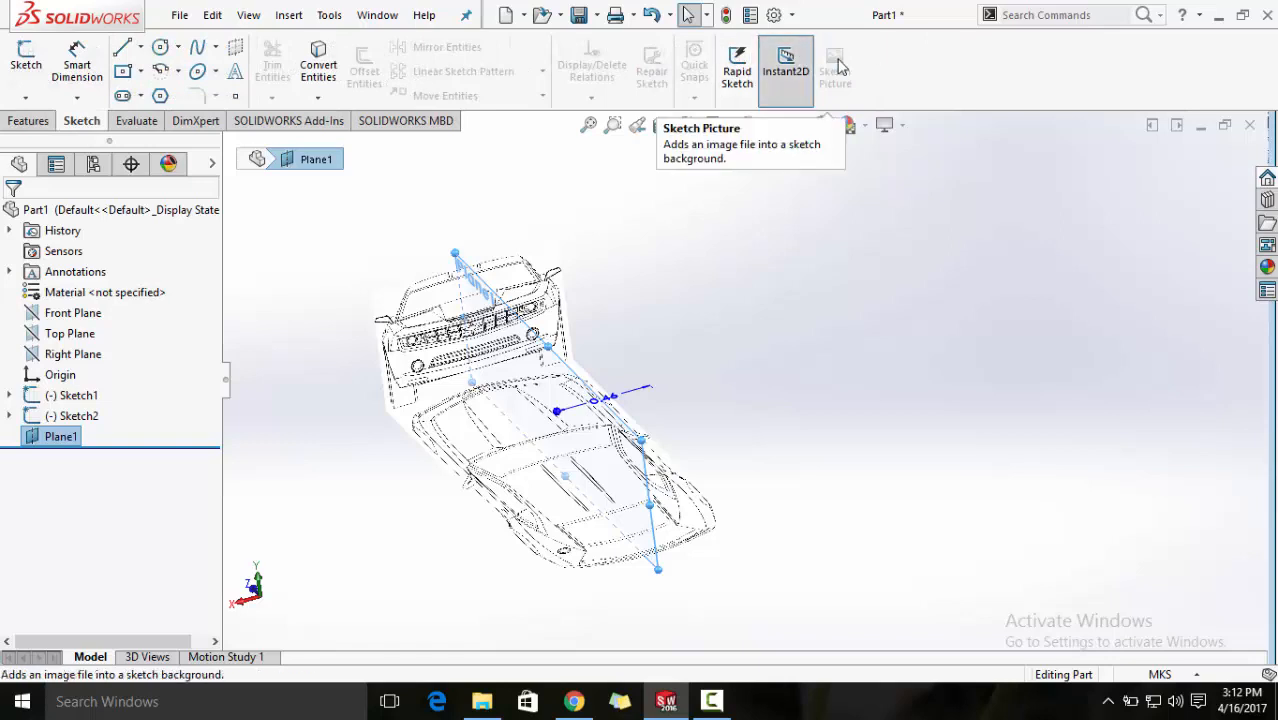
- Insert the Print_Right_View blueprint picture into Sketch3 on Plane1 and exit the sketch
right_click(60, 436)
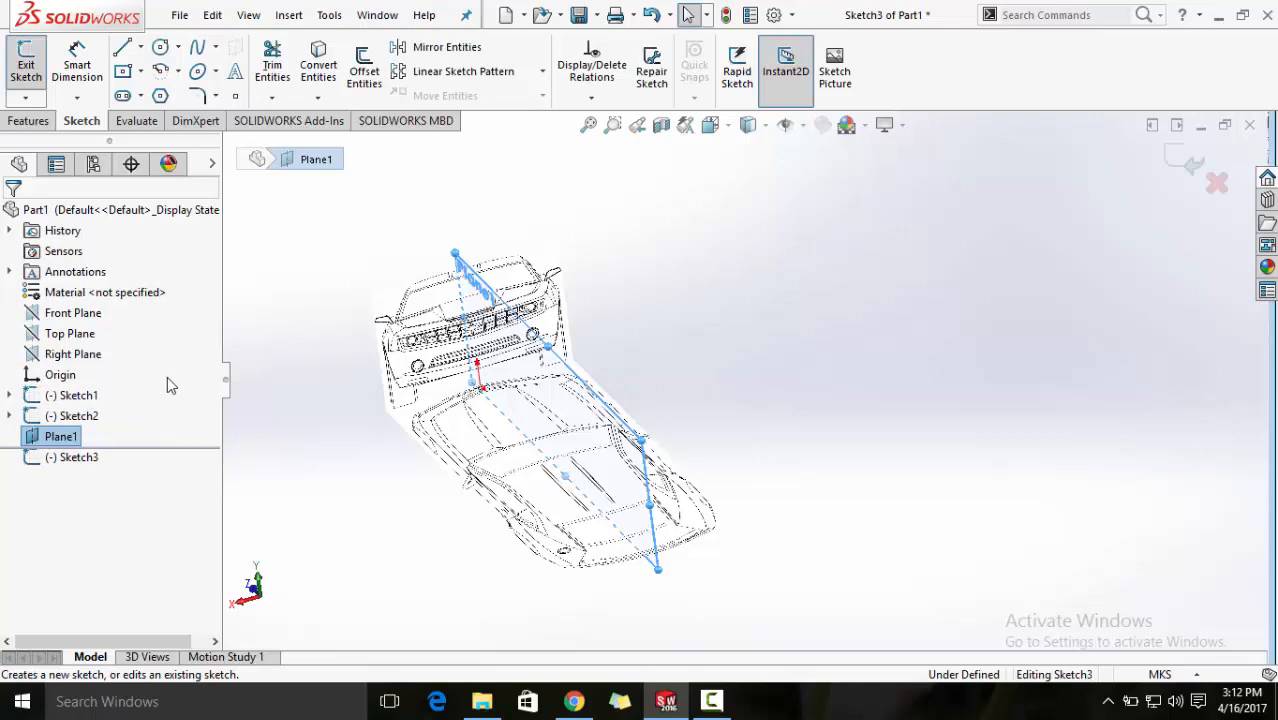
left_click(834, 70)
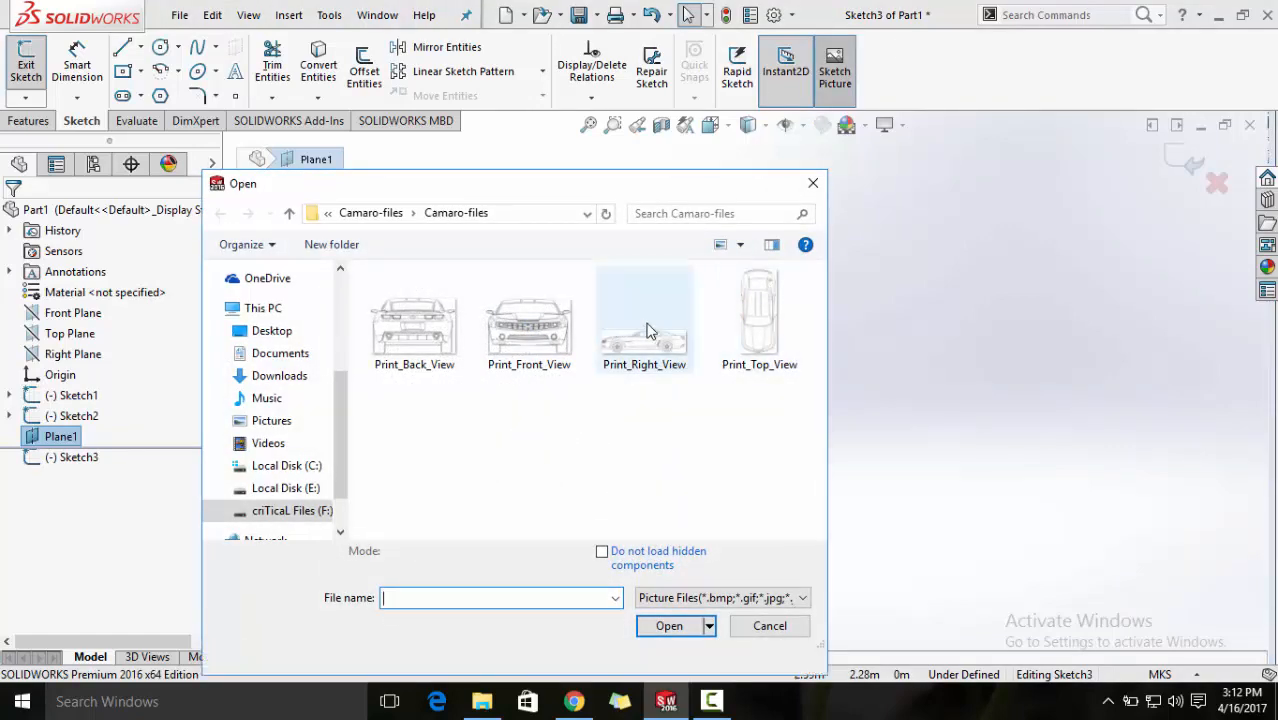
left_click(769, 625)
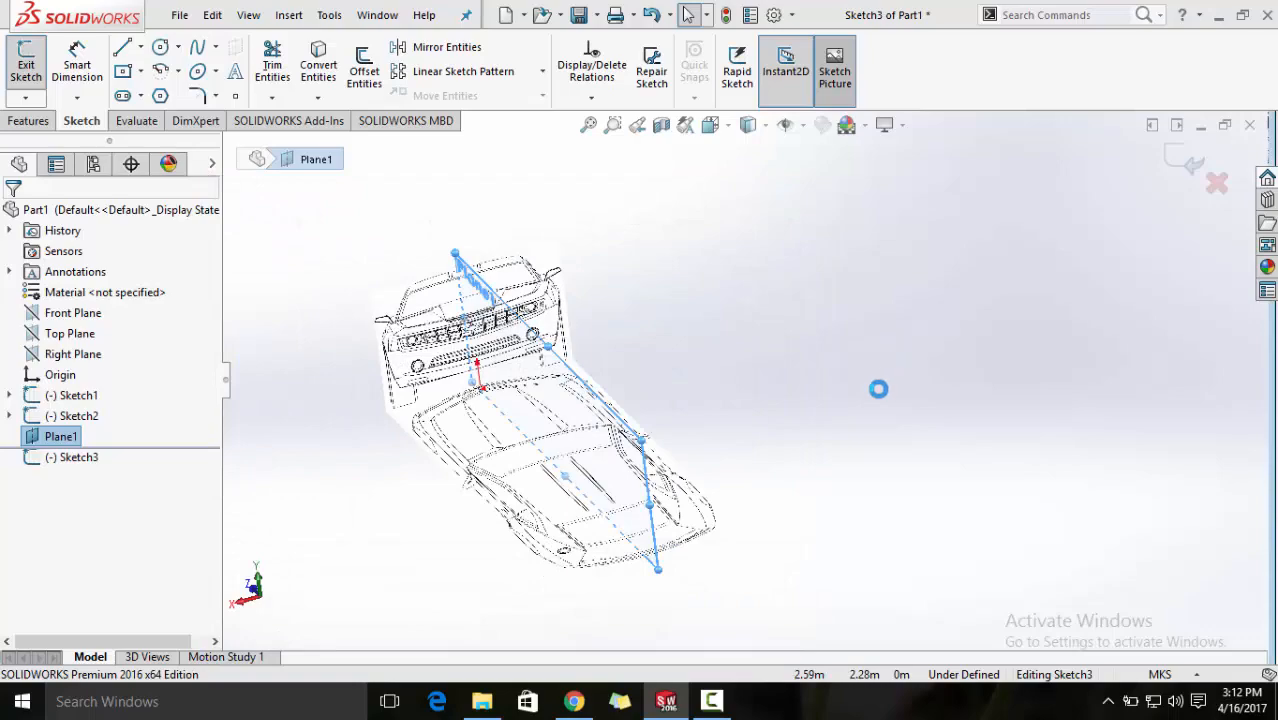
left_click(834, 65)
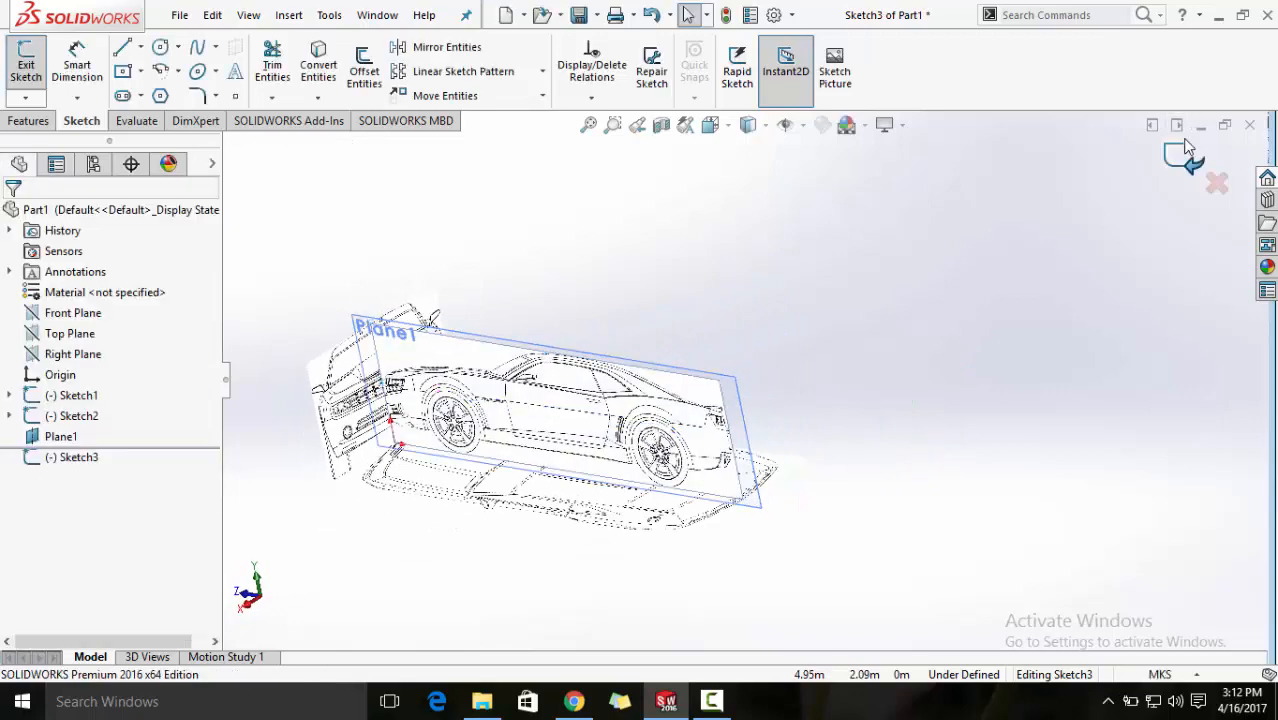
left_click(78, 457)
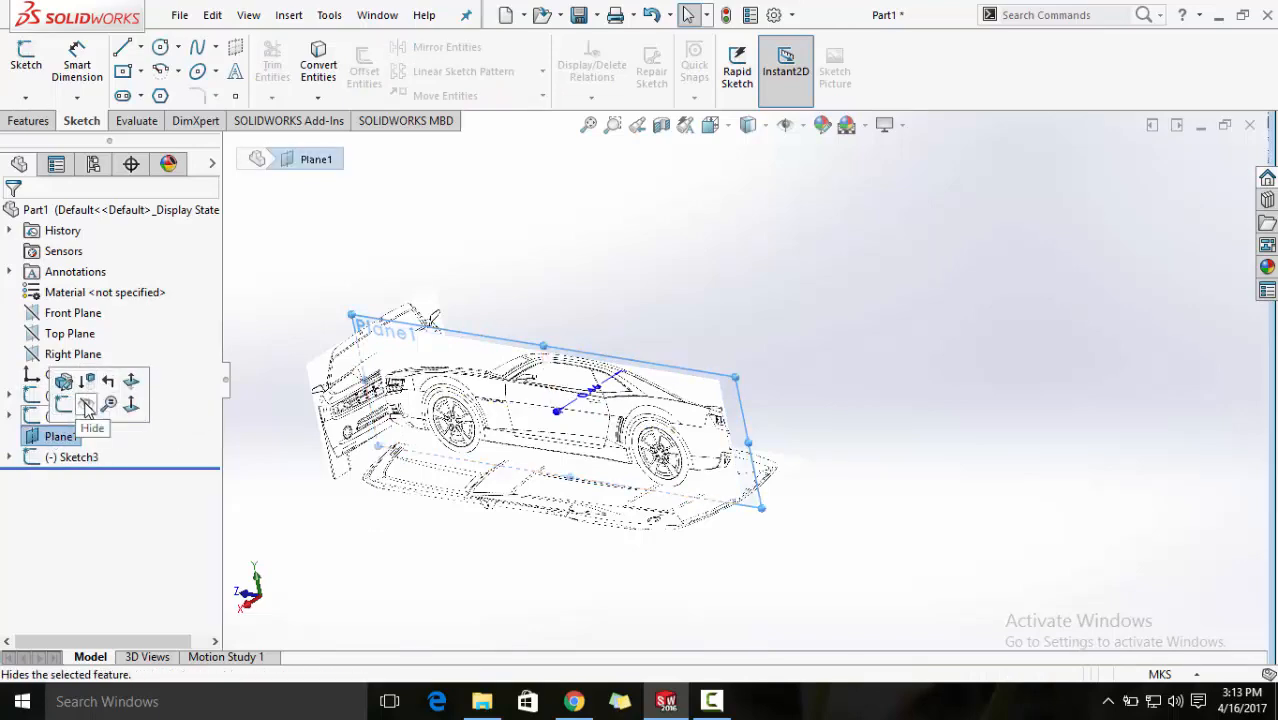
- Hide Plane1 and orbit the view to check the pictures' alignment
left_click(87, 403)
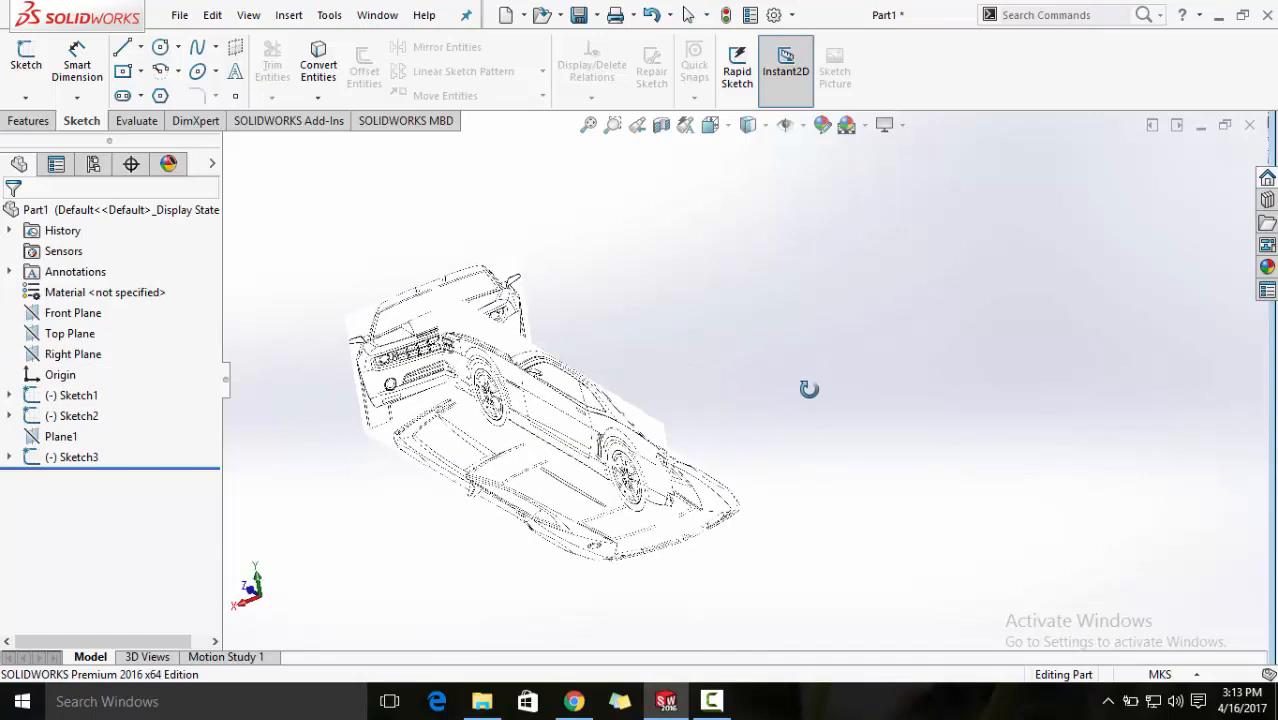
left_click_drag(810, 388, 866, 365)
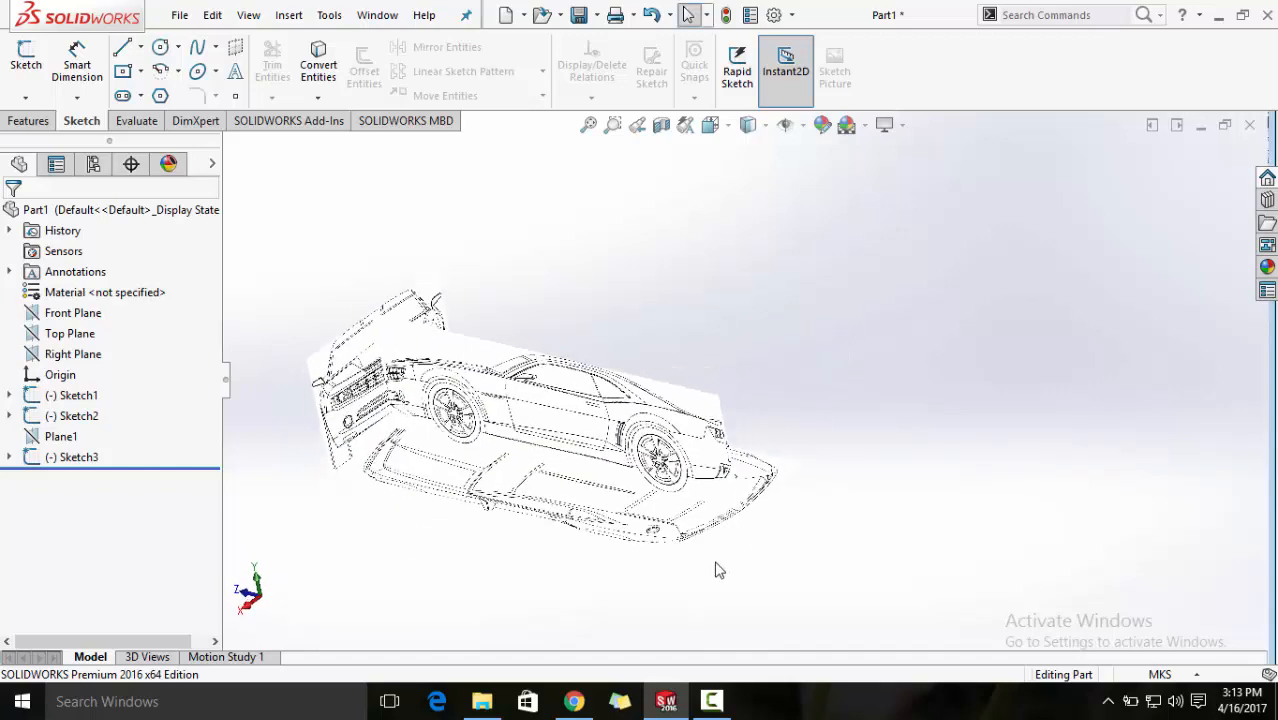
mouse_move(805, 460)
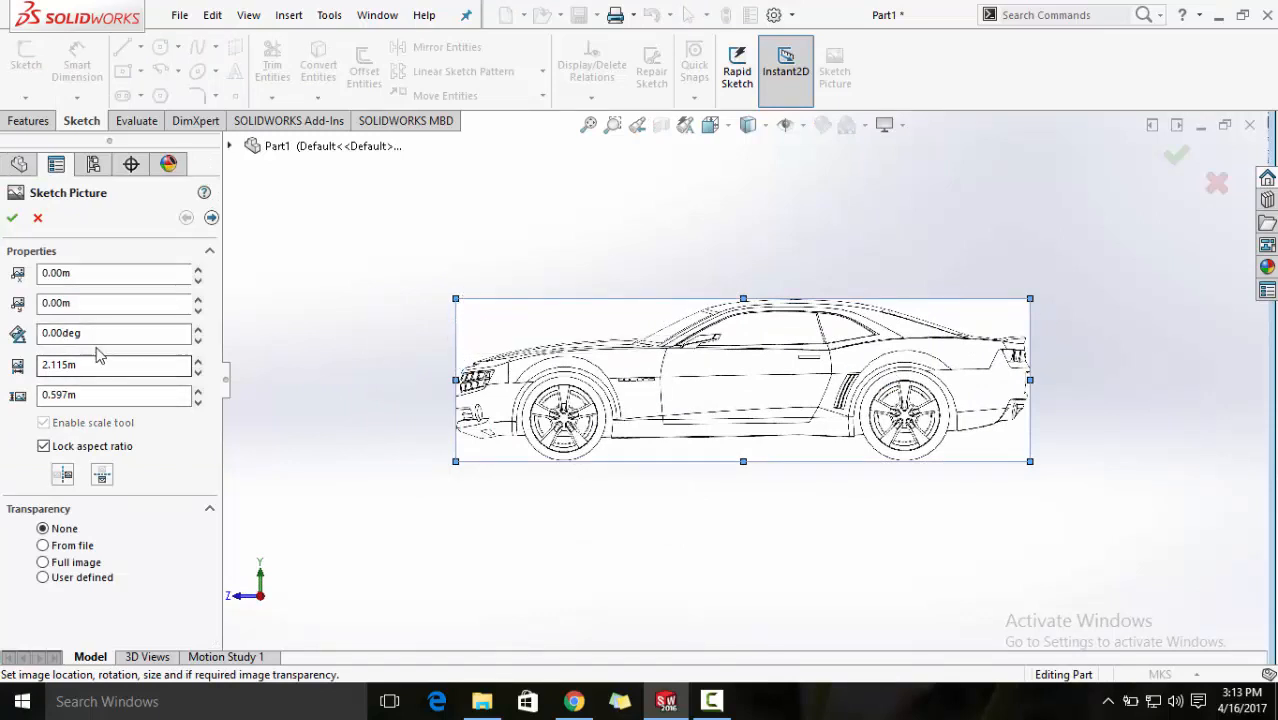
- Accept the side-view picture at 2.115 m by 0.597 m with unlocked proportions
left_click(43, 446)
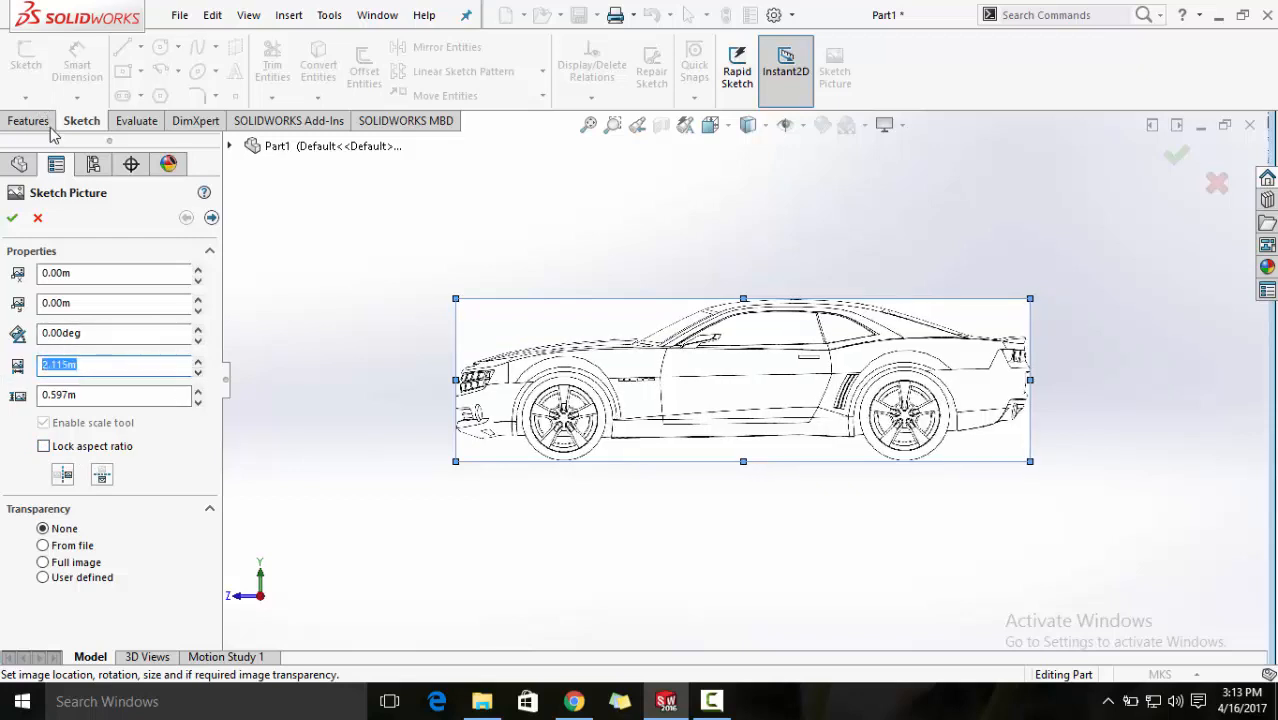
left_click(11, 217)
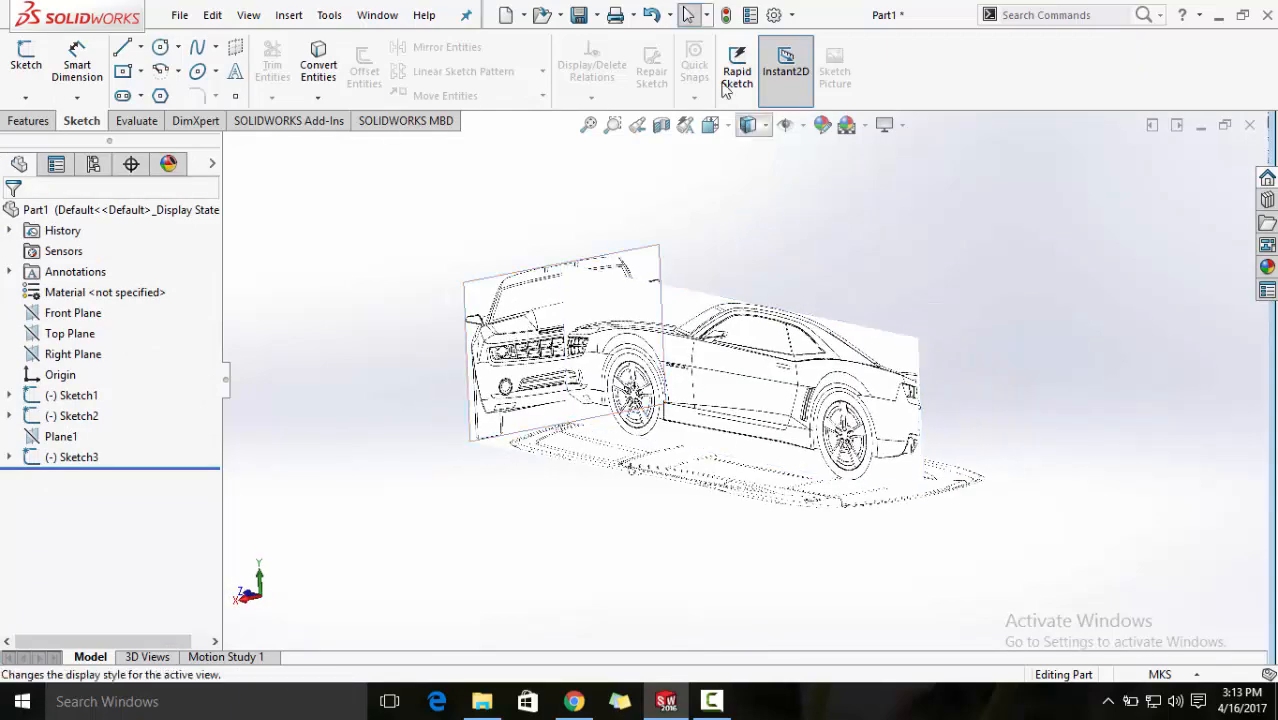
left_click(29, 120)
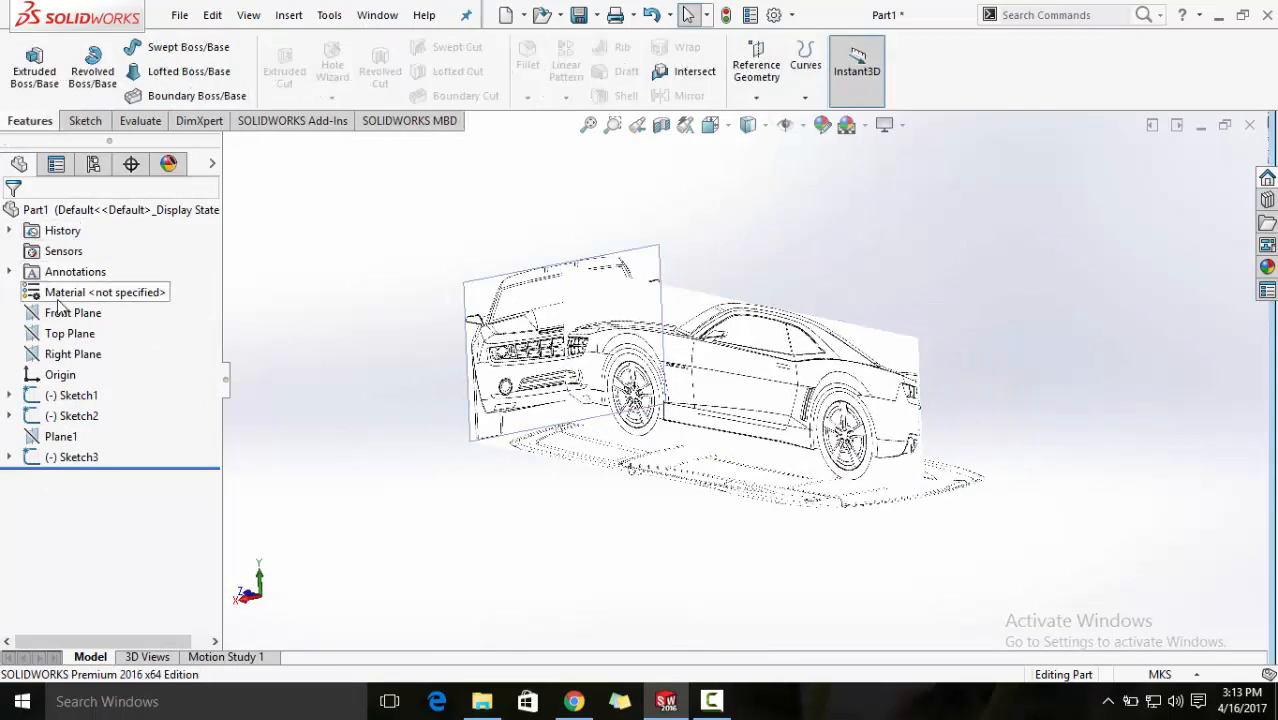
- Create Plane2 from the Front Plane with a flipped 2.115 m offset
left_click(756, 65)
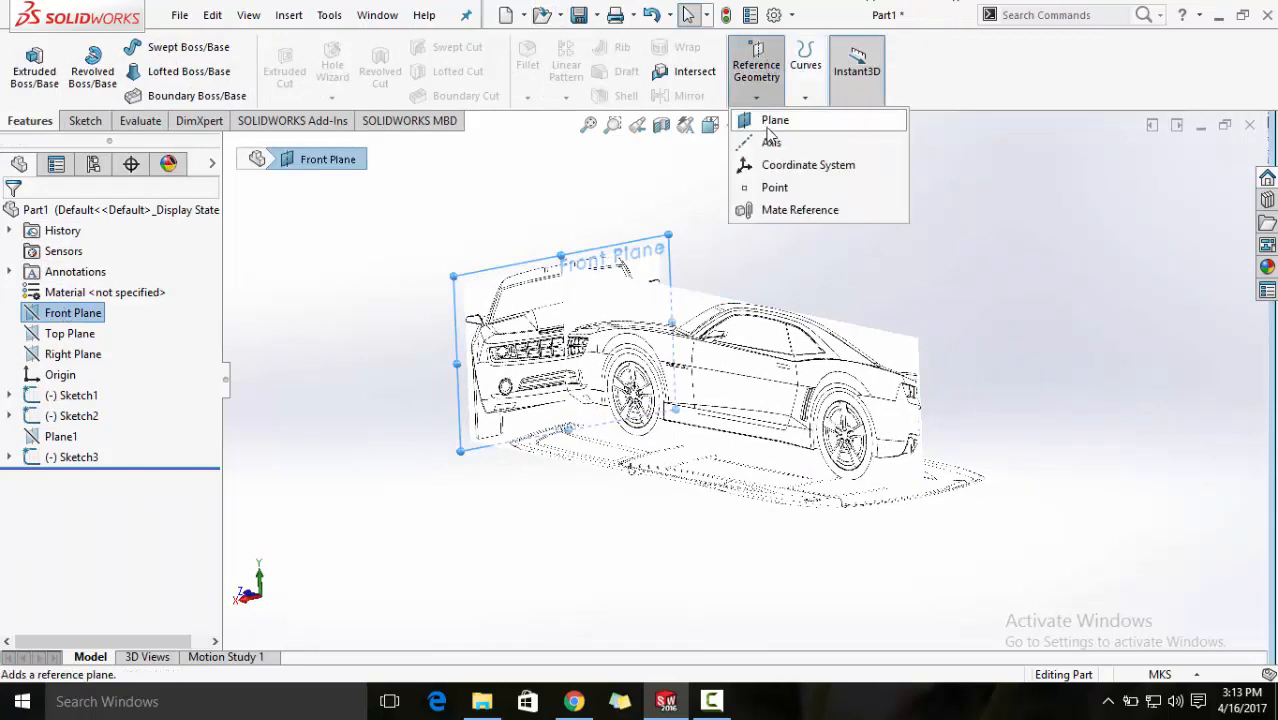
left_click(775, 120)
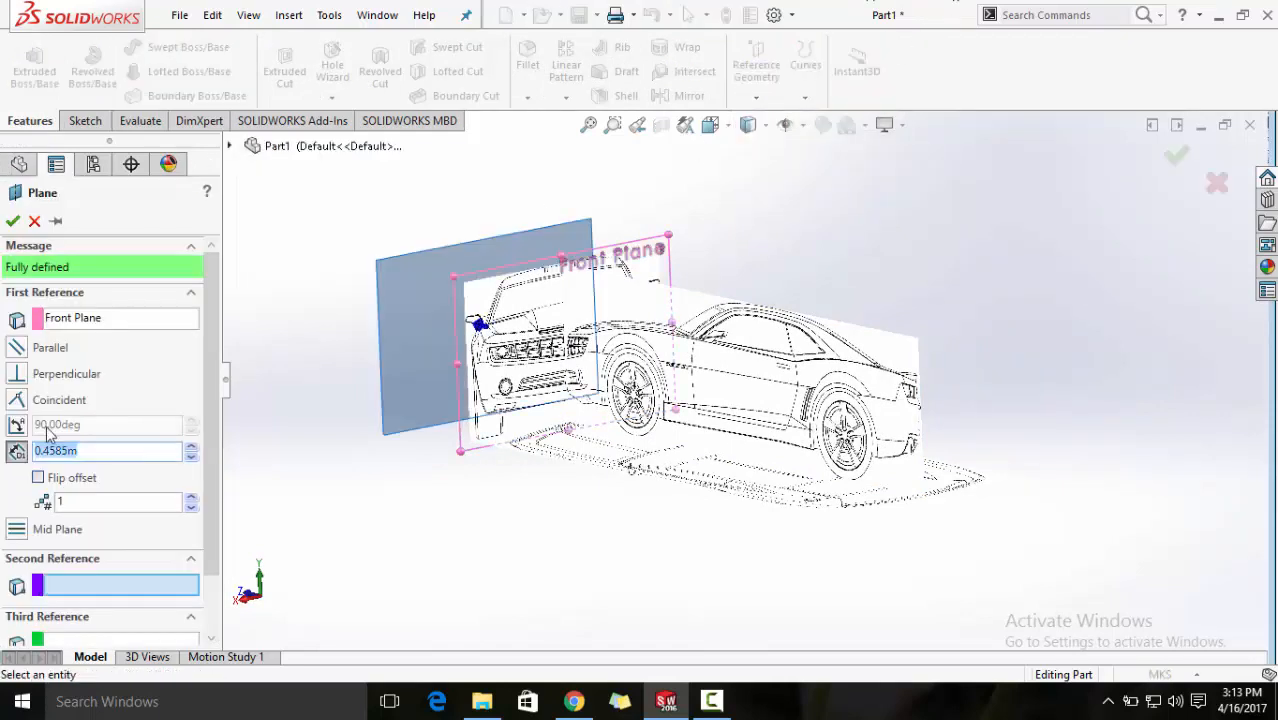
left_click(38, 477)
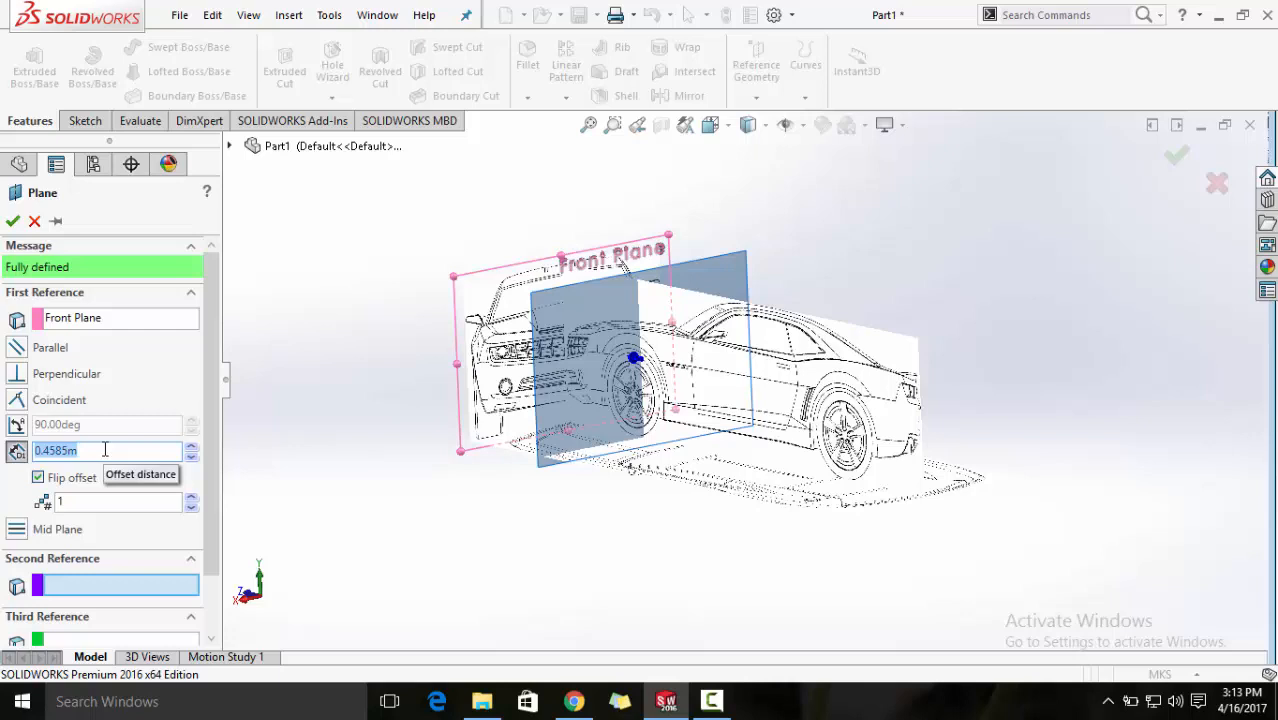
type("2.115m")
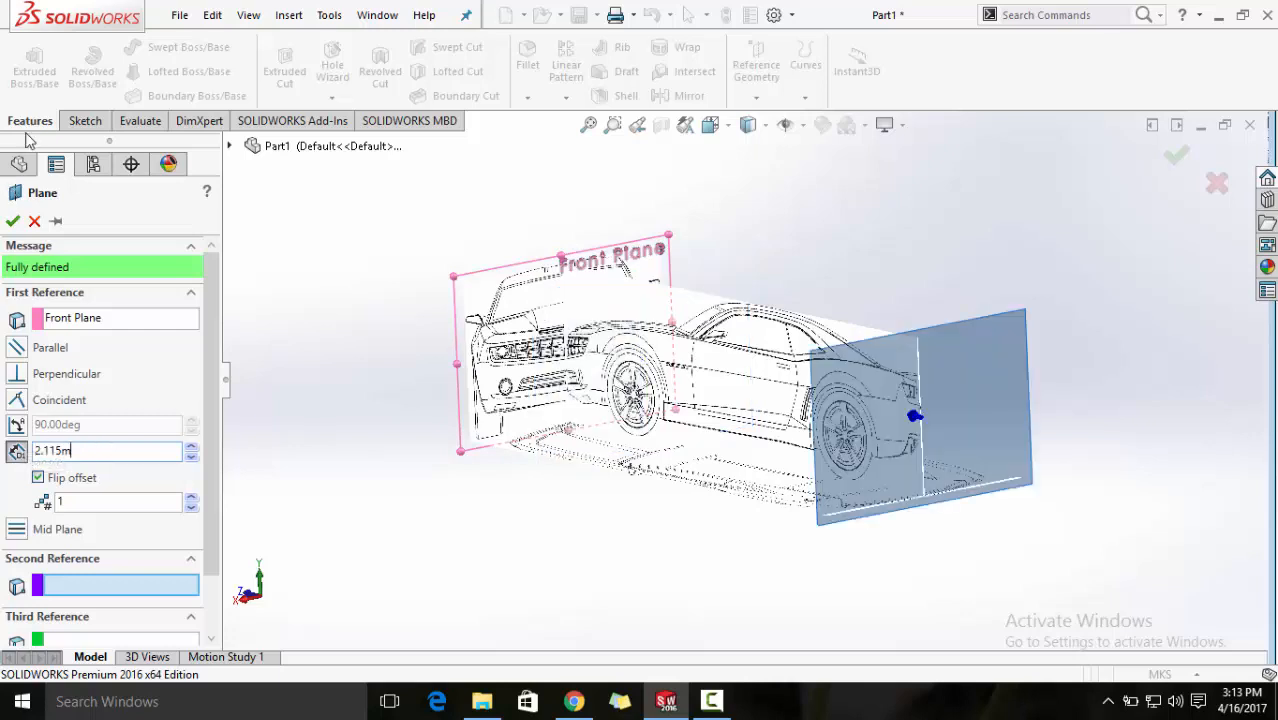
left_click(12, 221)
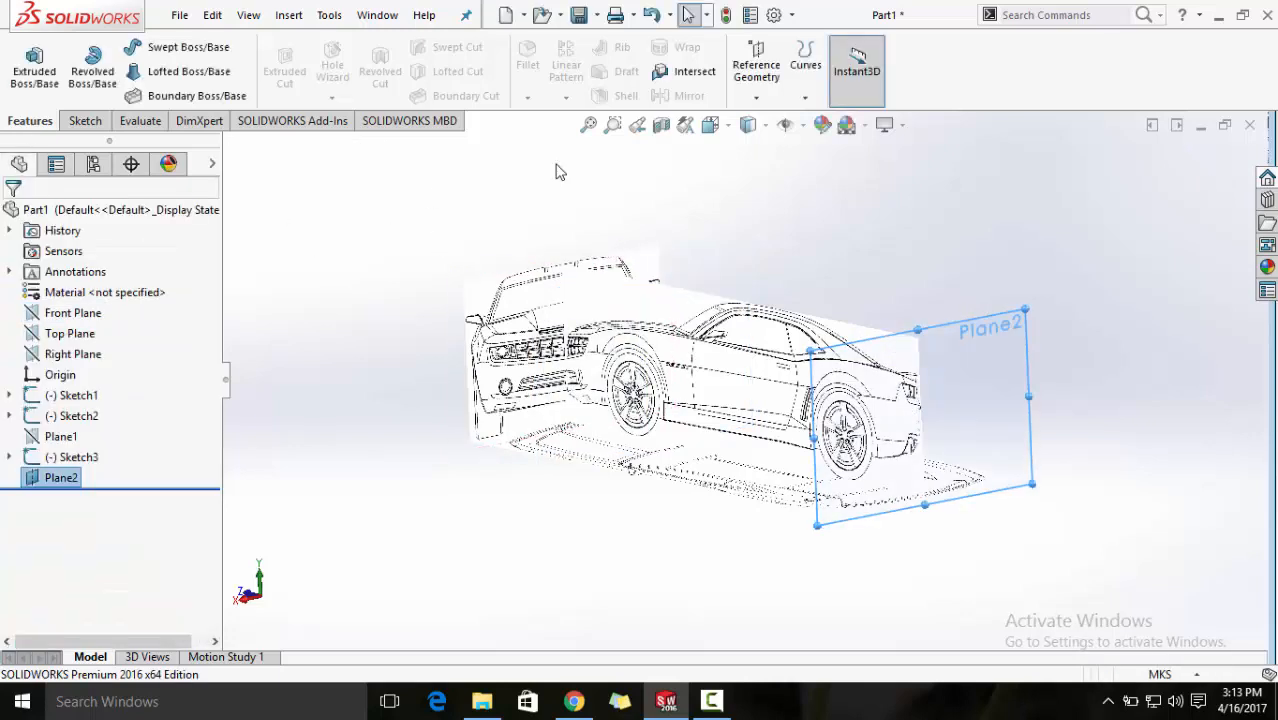
left_click(81, 120)
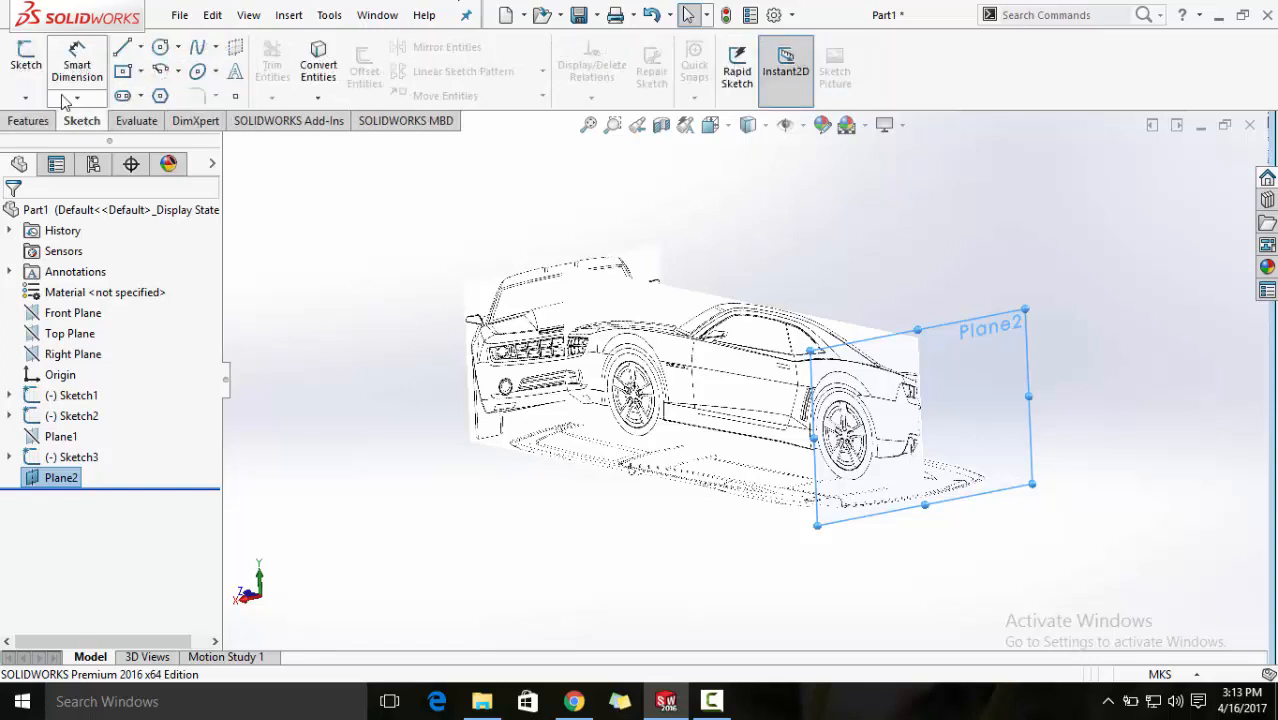
- Insert the Print_Back_View rear blueprint as a sketch picture in a new sketch on Plane2
left_click(26, 60)
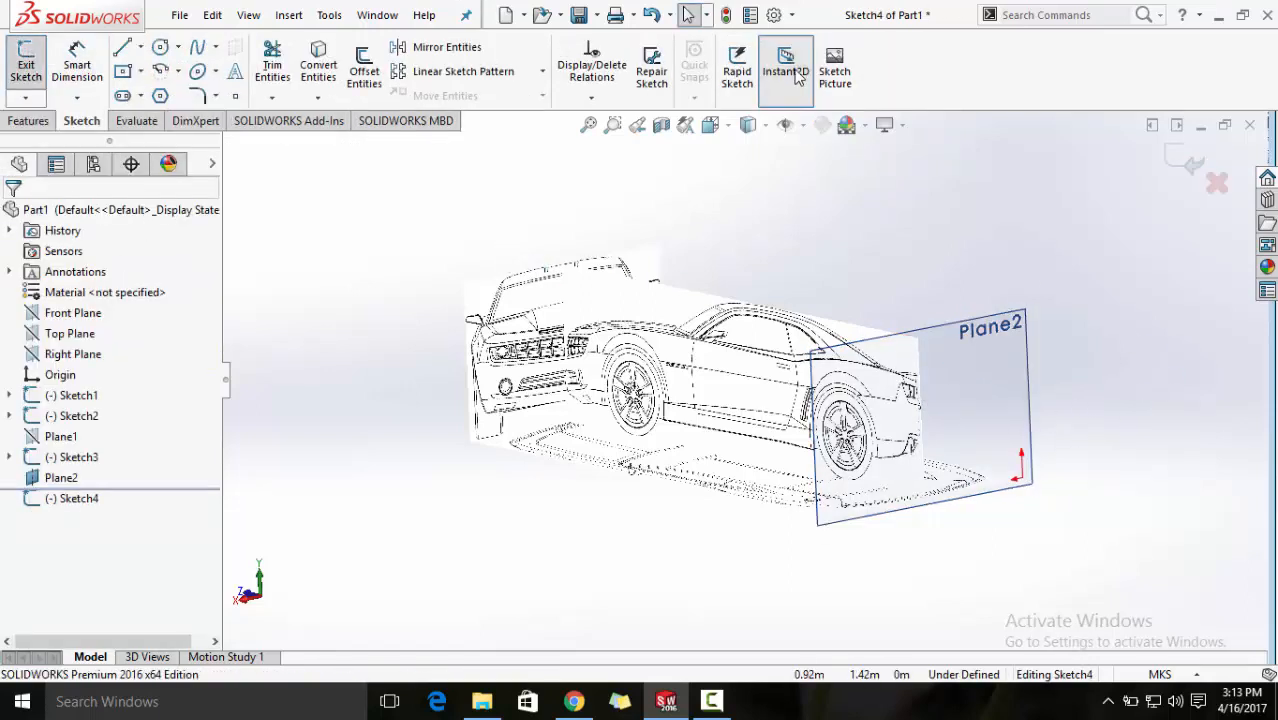
left_click(834, 65)
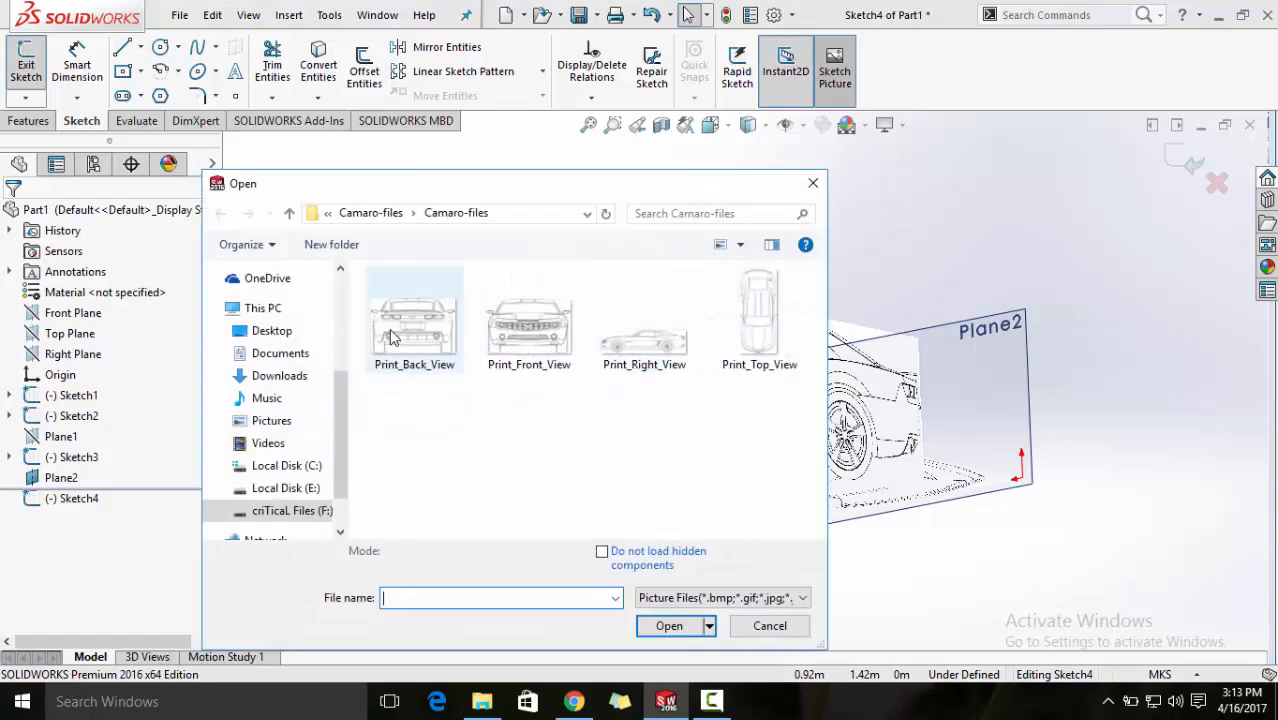
double_click(414, 315)
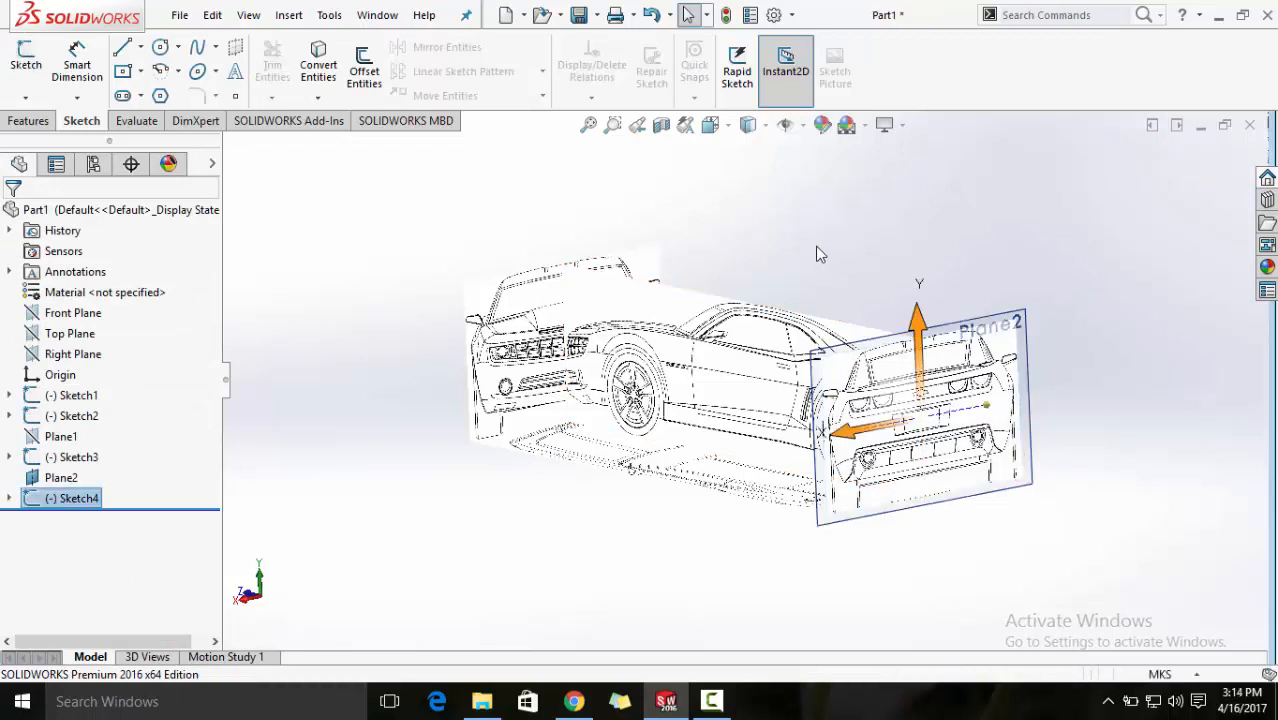
left_click(61, 477)
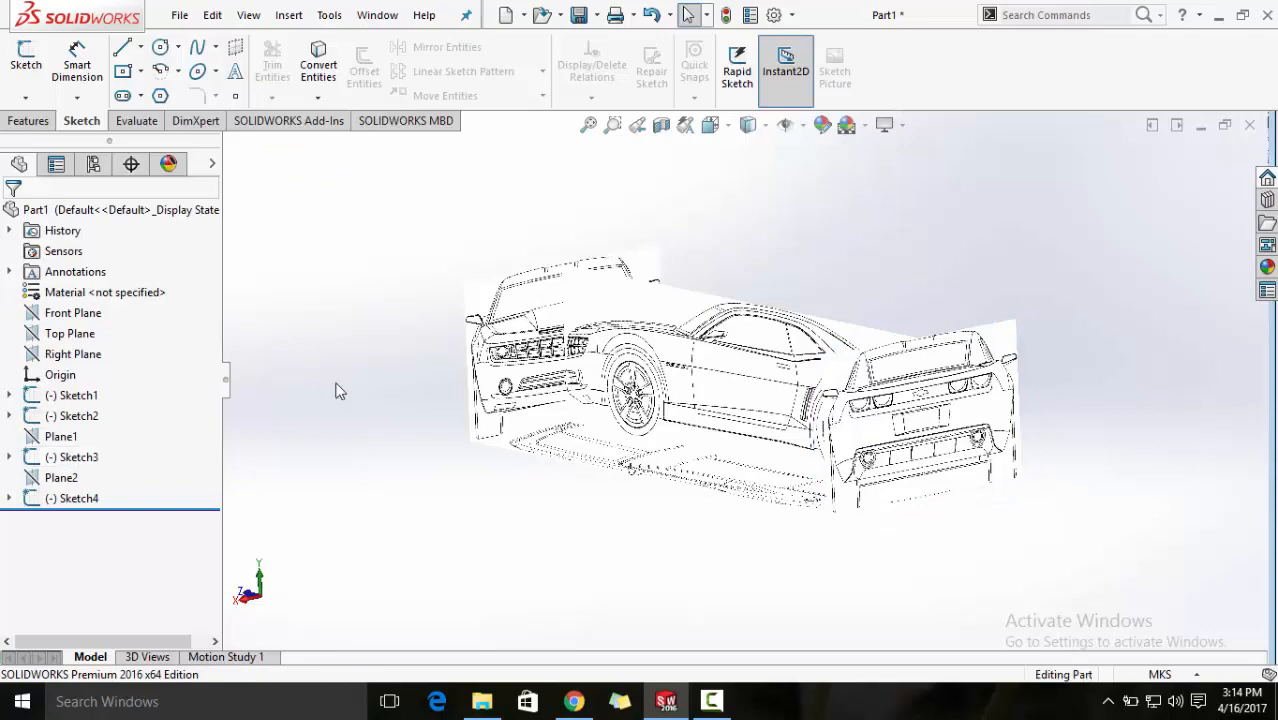
mouse_move(878, 238)
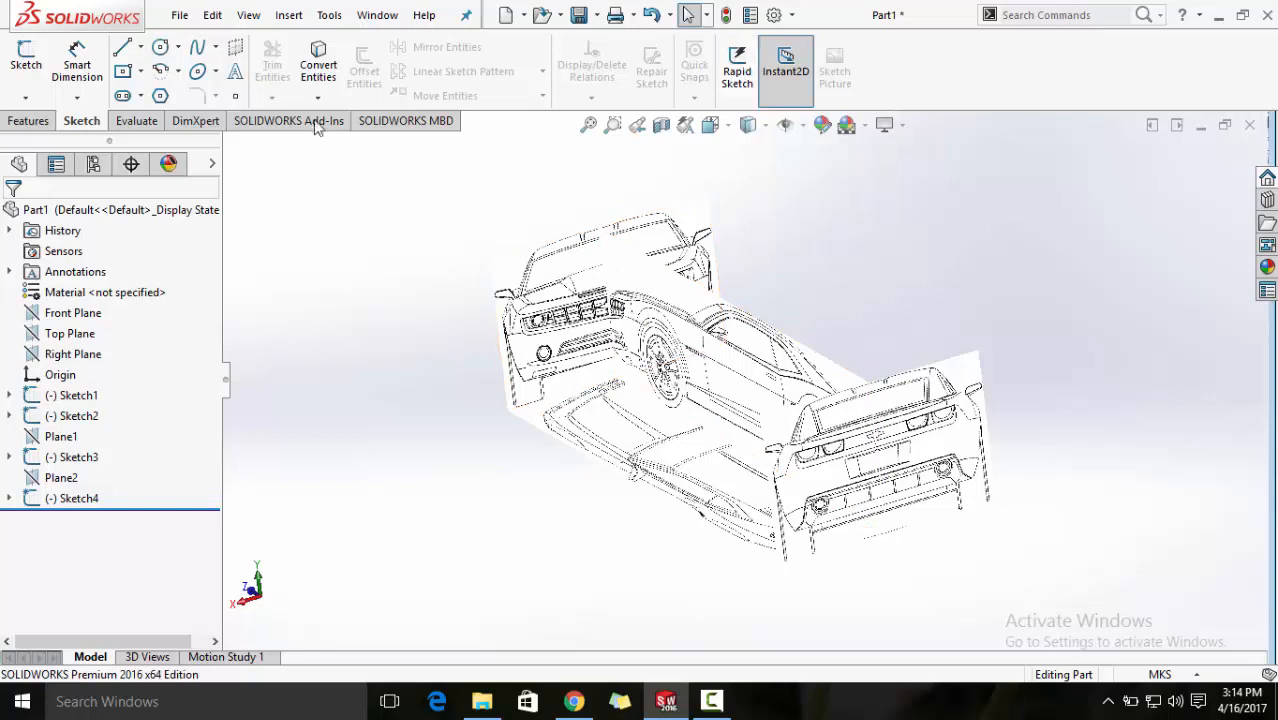
left_click(29, 120)
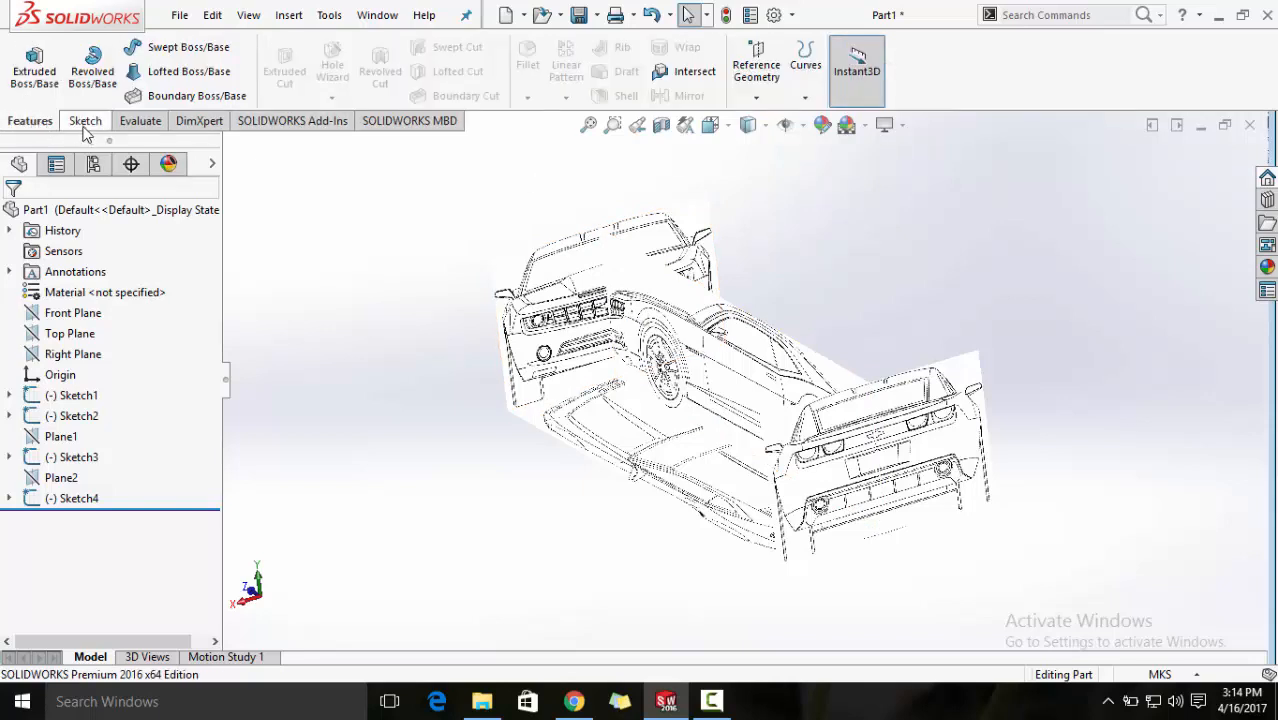
left_click(85, 120)
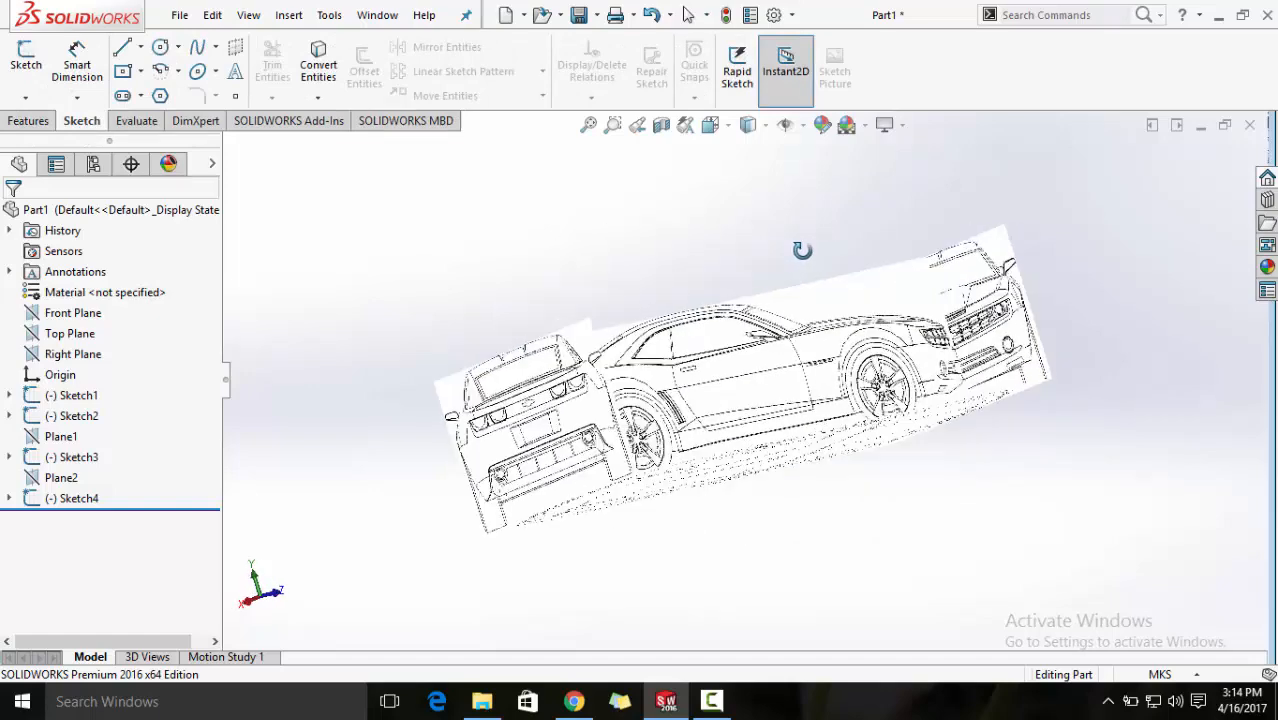
- Orbit to view the four Camaro blueprints, then open the Annotations context menu
left_click_drag(803, 250, 457, 352)
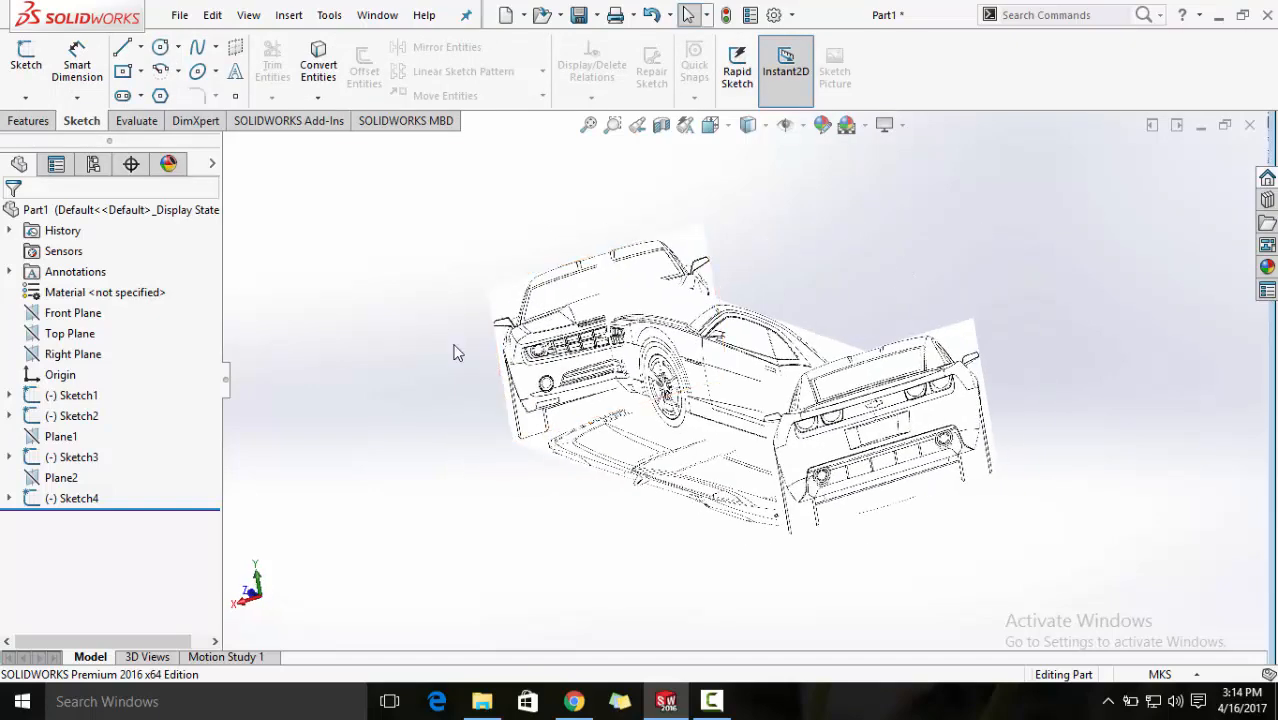
mouse_move(838, 297)
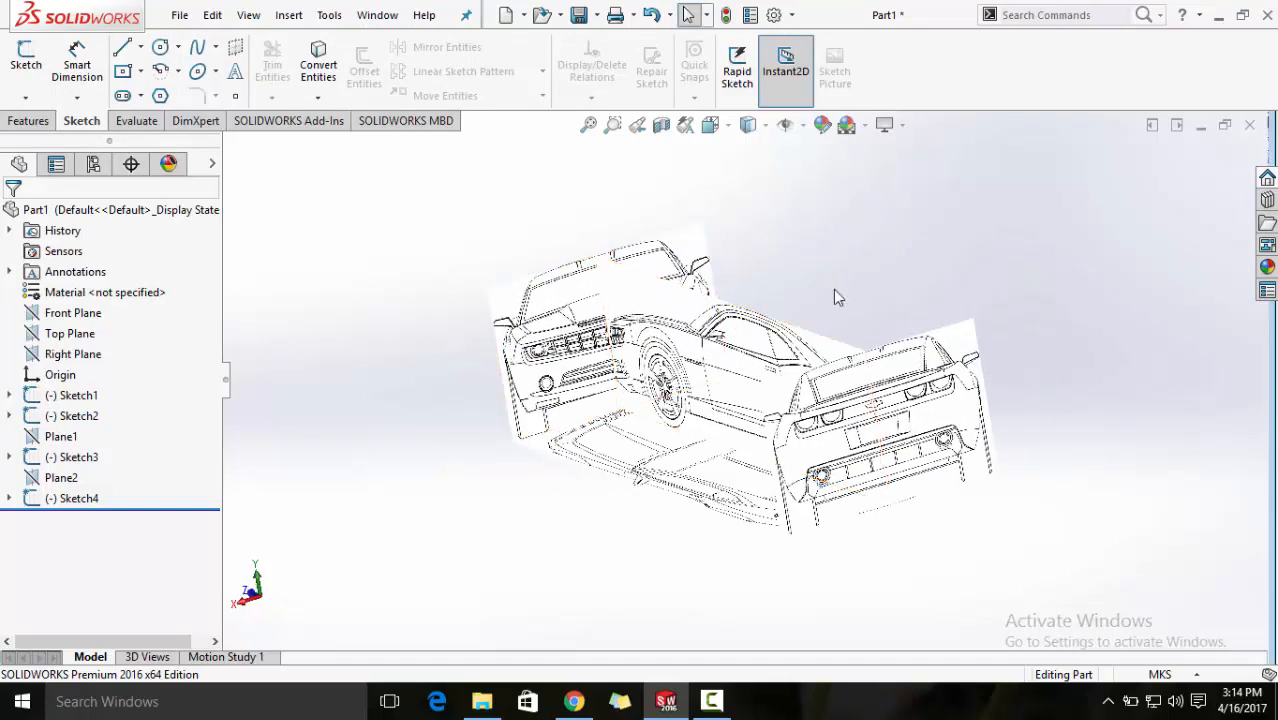
mouse_move(800, 243)
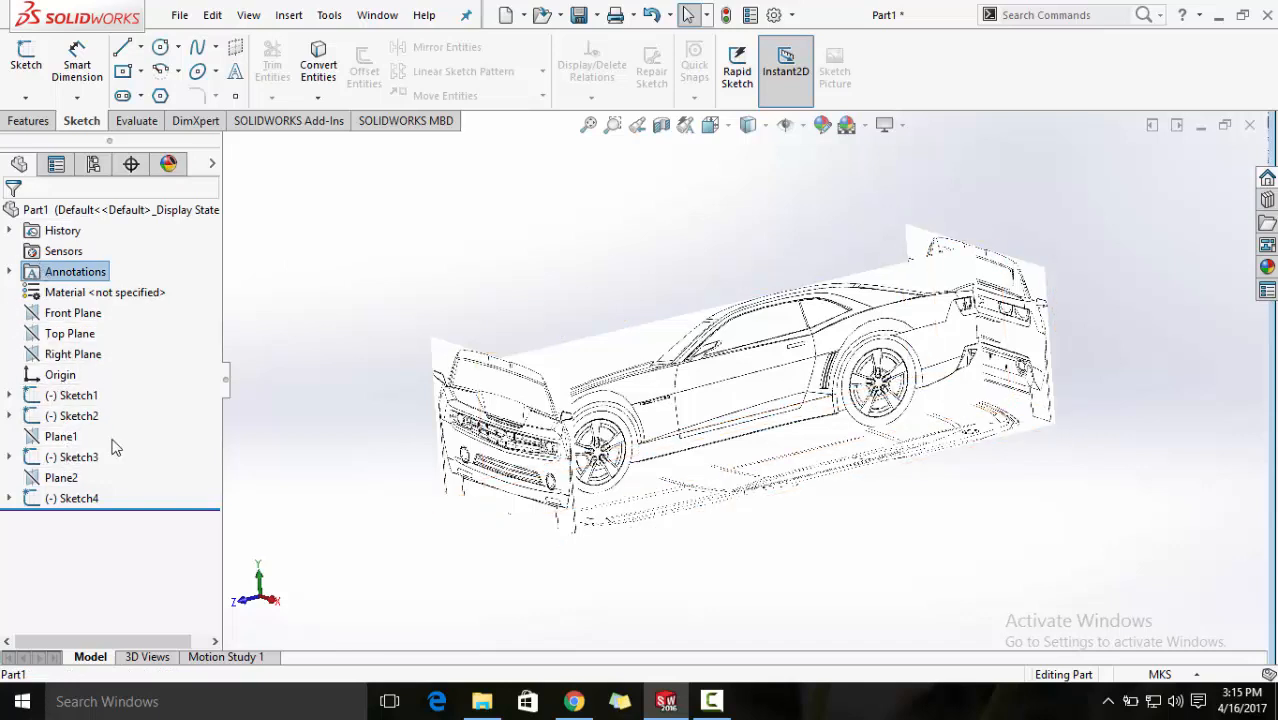
left_click(73, 313)
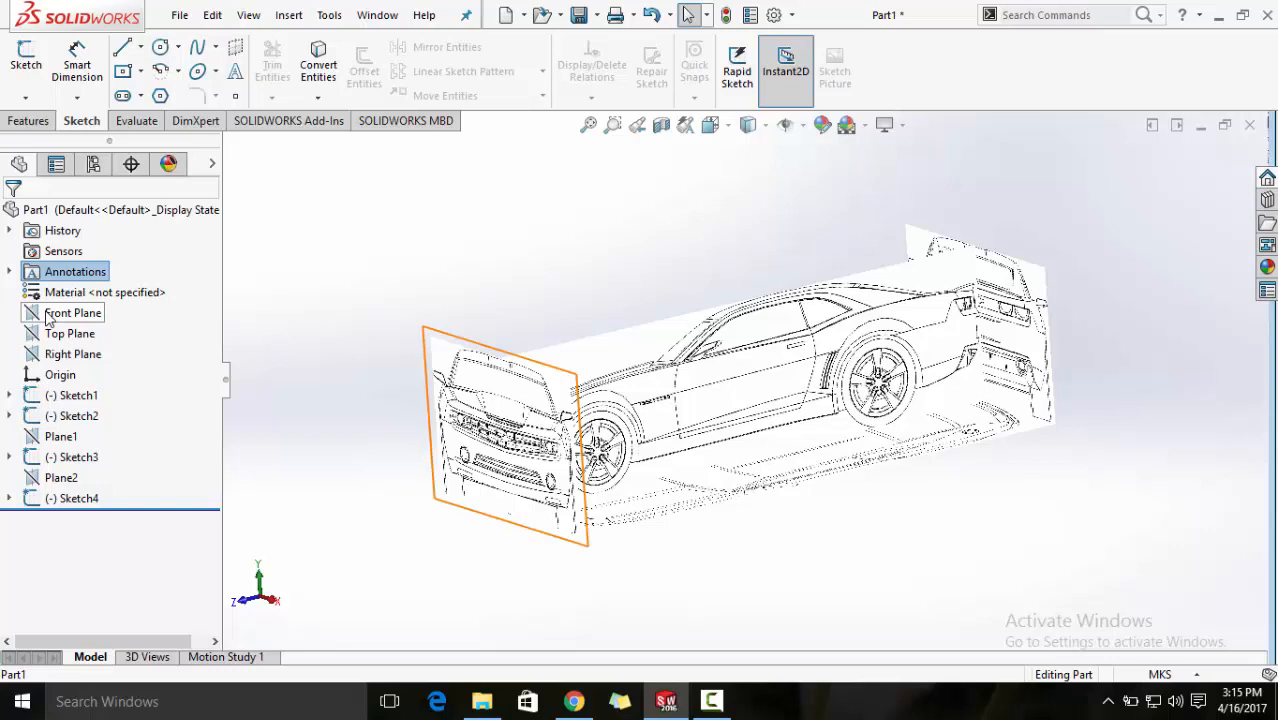
right_click(73, 271)
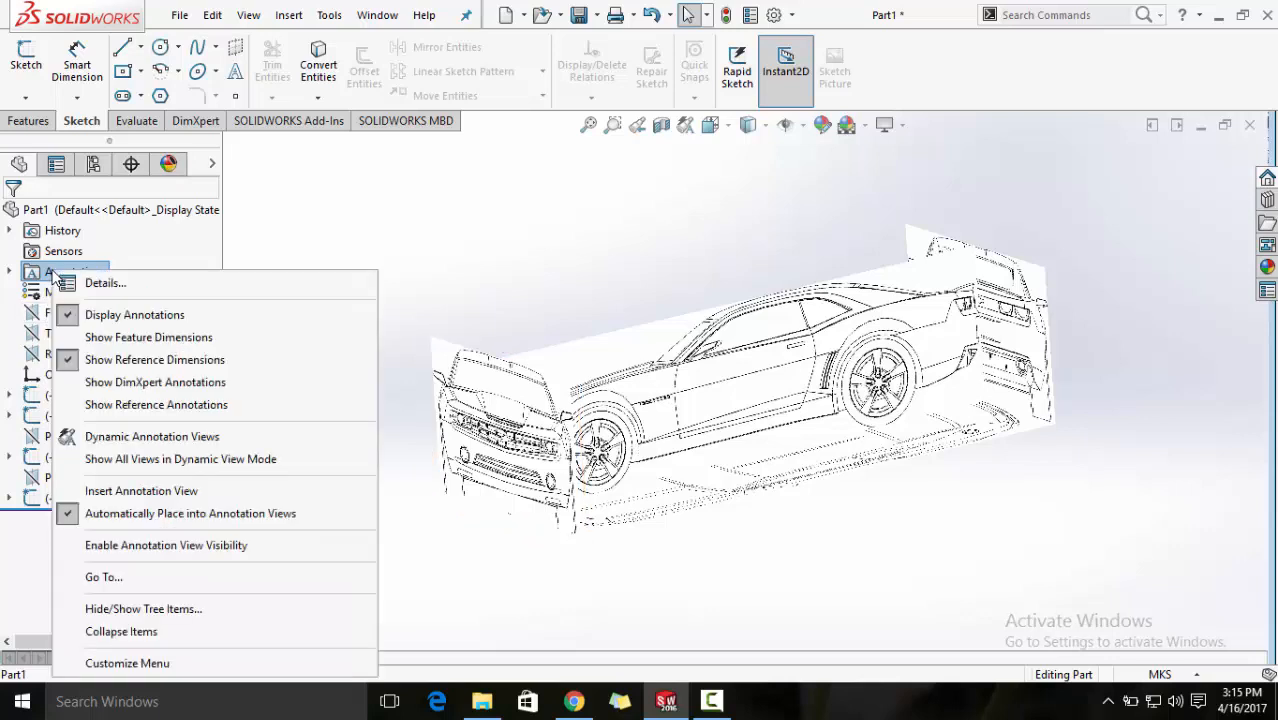
mouse_move(367, 190)
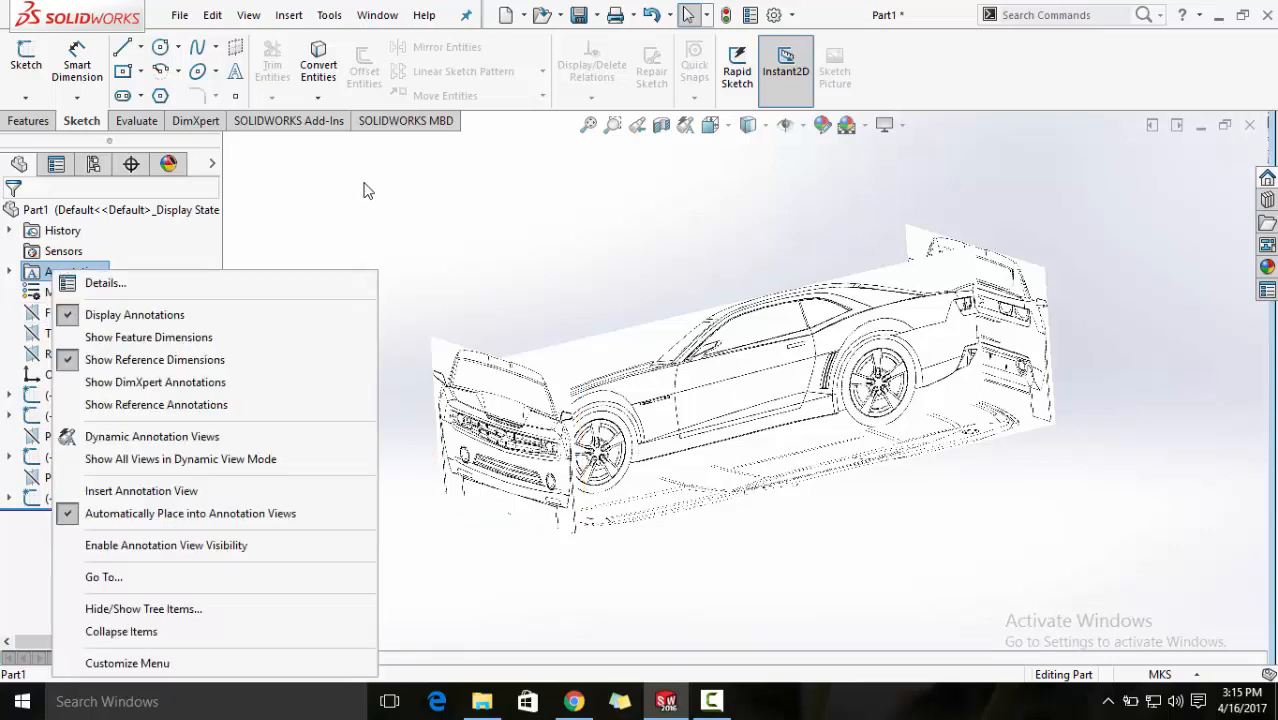